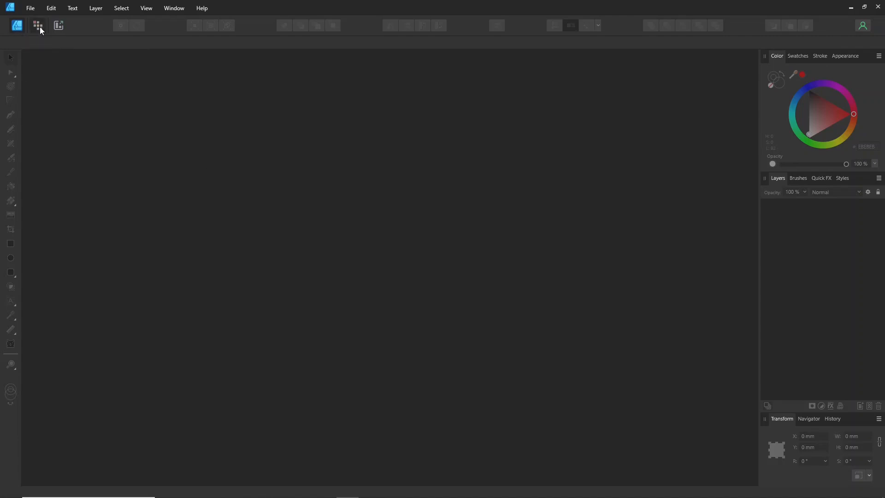
Switch through the Pixel Persona into the Export Persona workspace.
{"action": "left_click", "coordinate": [58, 25]}
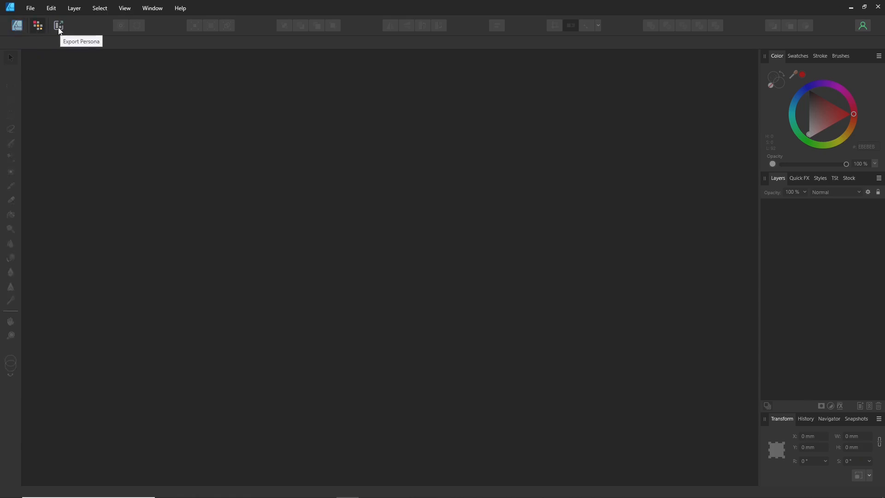
{"action": "left_click", "coordinate": [59, 26]}
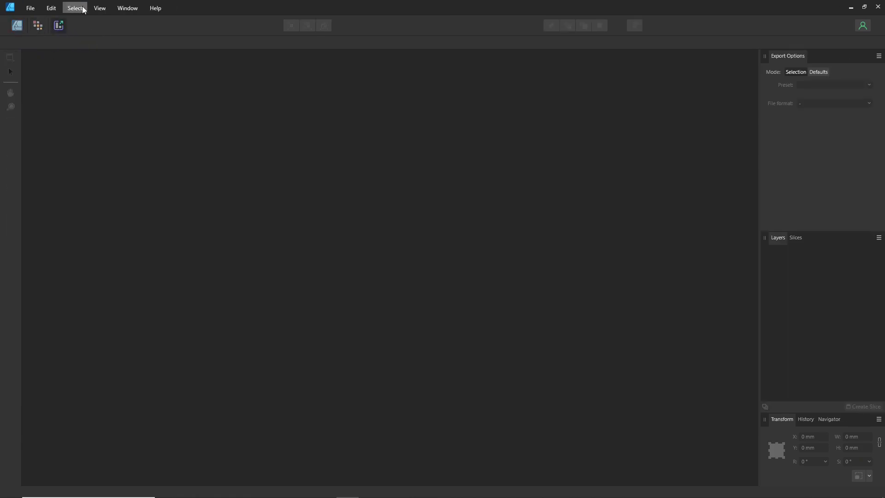
Create a new A4 Print document with Include margins unticked.
{"action": "left_click", "coordinate": [30, 9]}
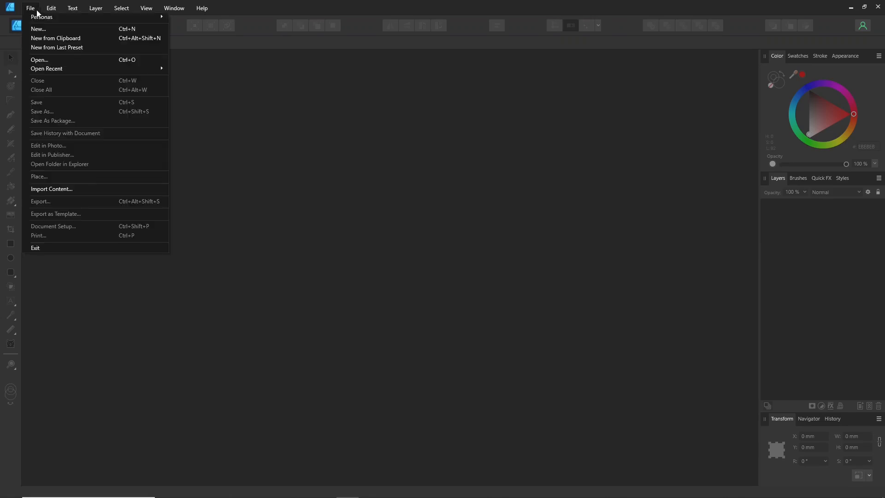
{"action": "left_click", "coordinate": [38, 29]}
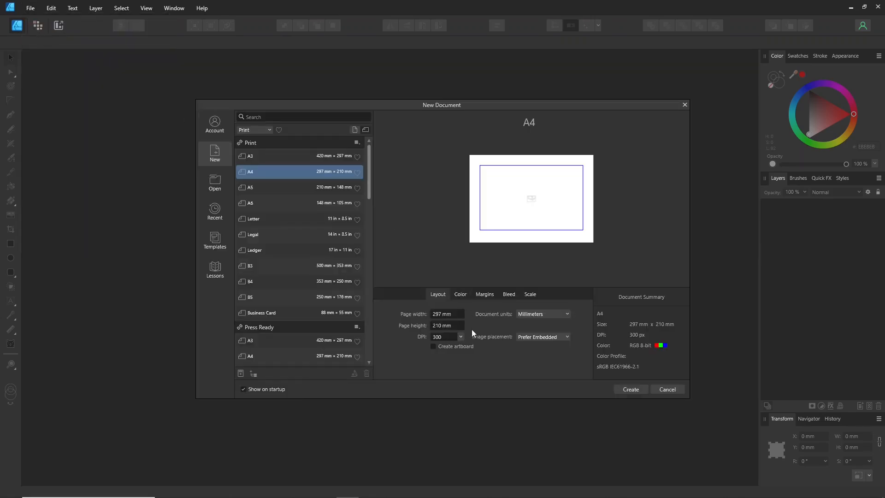
{"action": "mouse_move", "coordinate": [627, 377]}
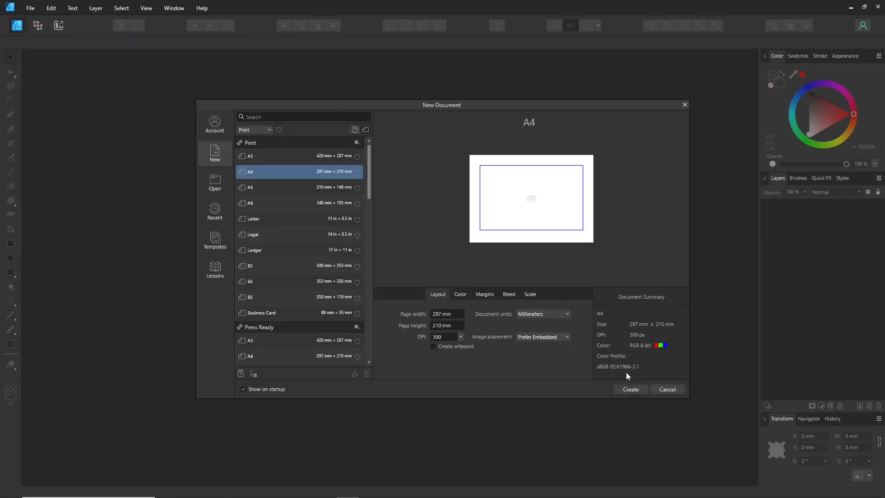
{"action": "left_click", "coordinate": [484, 294]}
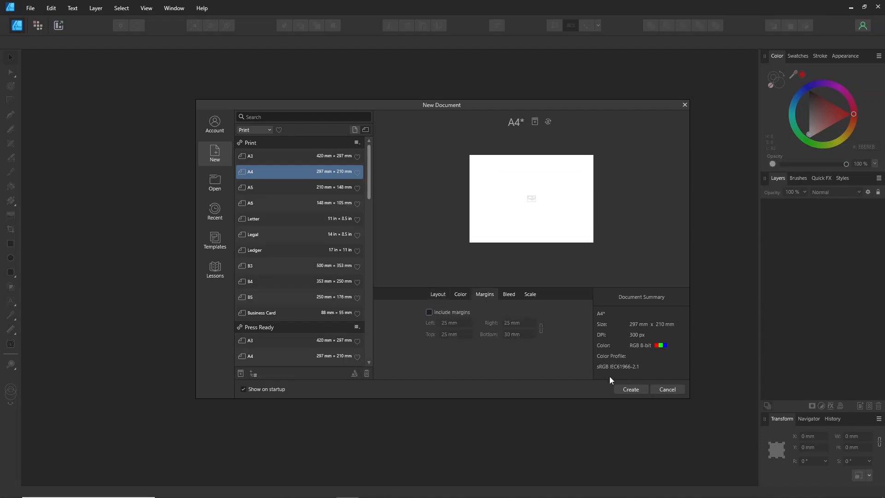
{"action": "left_click", "coordinate": [631, 389]}
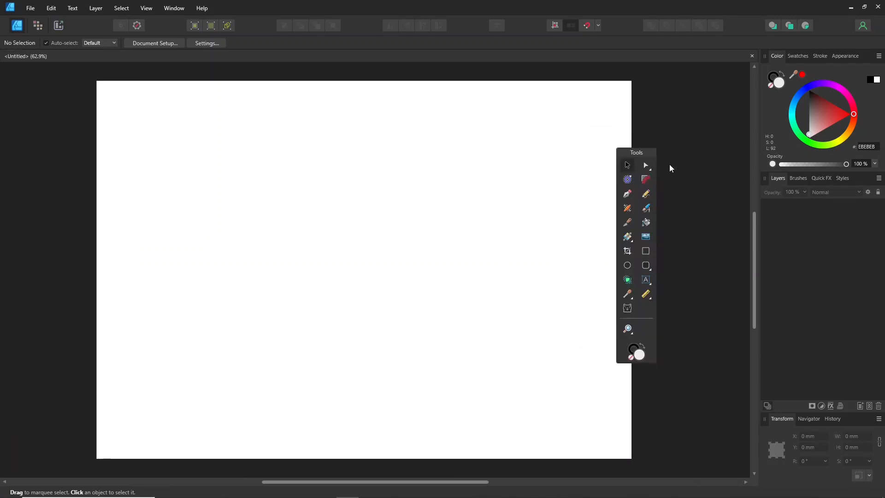
{"action": "mouse_move", "coordinate": [10, 439]}
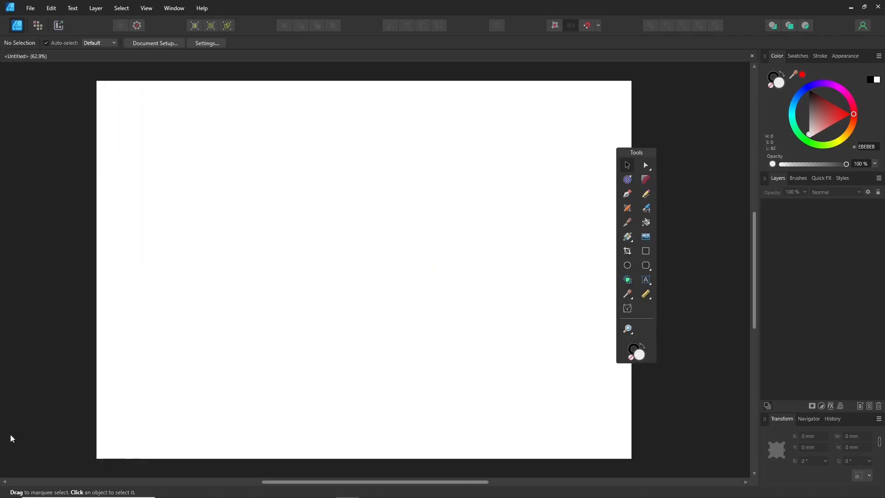
Drag the floating Tools panel left so it sits over the blank canvas.
{"action": "left_click_drag", "start_coordinate": [636, 152], "coordinate": [217, 173]}
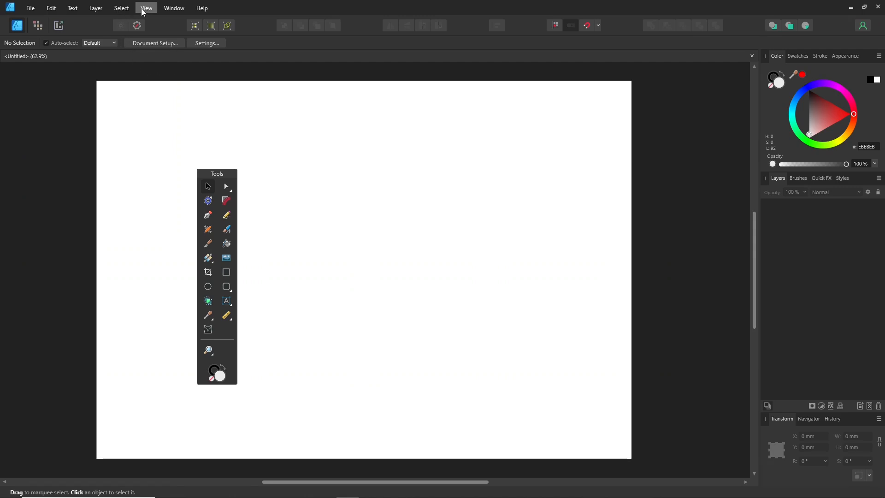
Bring up Customize Tools from the View menu to add an ellipse tool.
{"action": "left_click", "coordinate": [145, 8]}
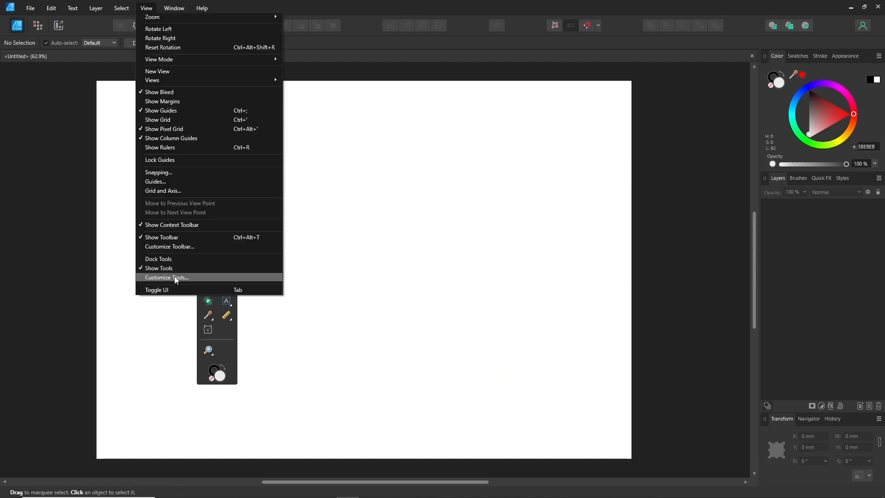
{"action": "left_click", "coordinate": [167, 278]}
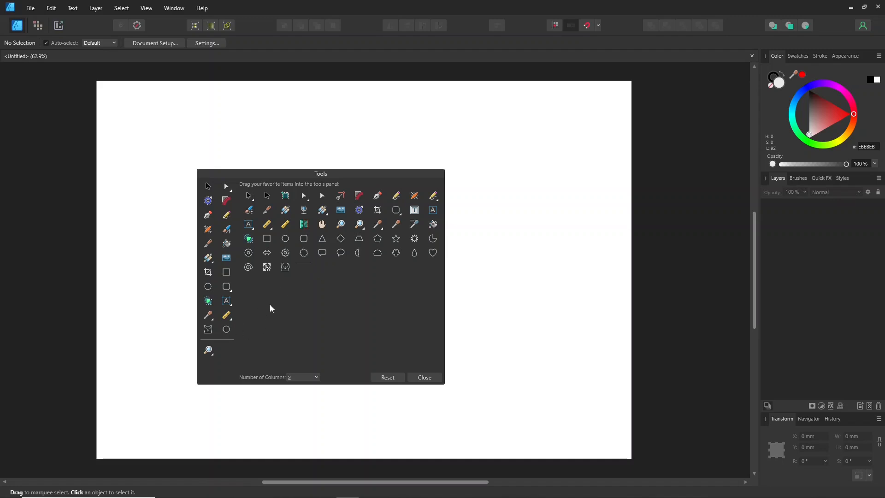
{"action": "mouse_move", "coordinate": [227, 230]}
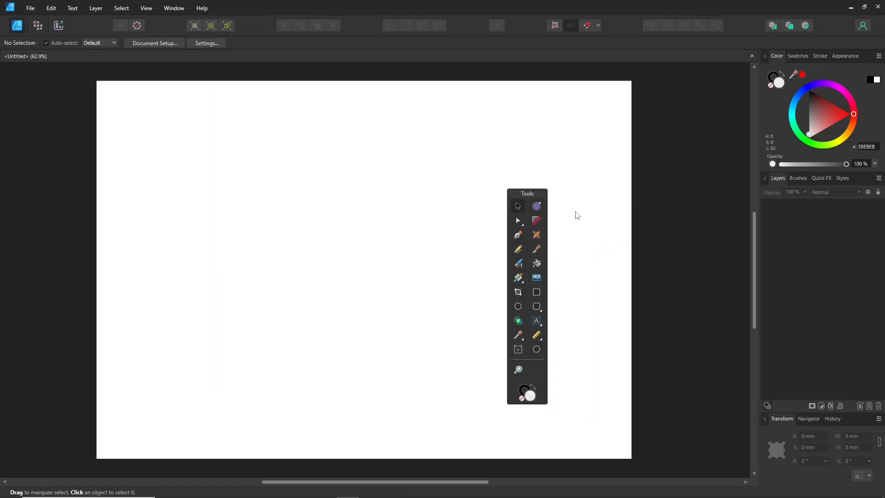
{"action": "mouse_move", "coordinate": [713, 368]}
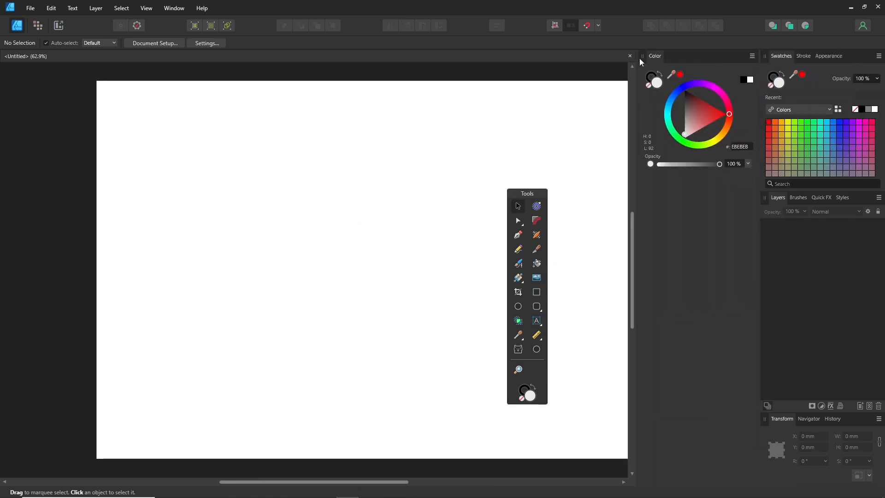
Dock the Tools panel beneath the separated Color panel column.
{"action": "left_click_drag", "start_coordinate": [655, 55], "coordinate": [443, 101]}
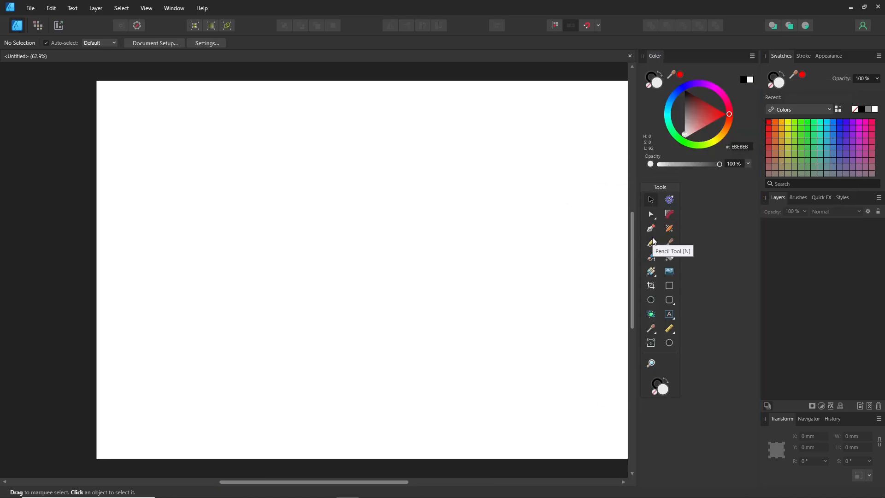
{"action": "mouse_move", "coordinate": [146, 8]}
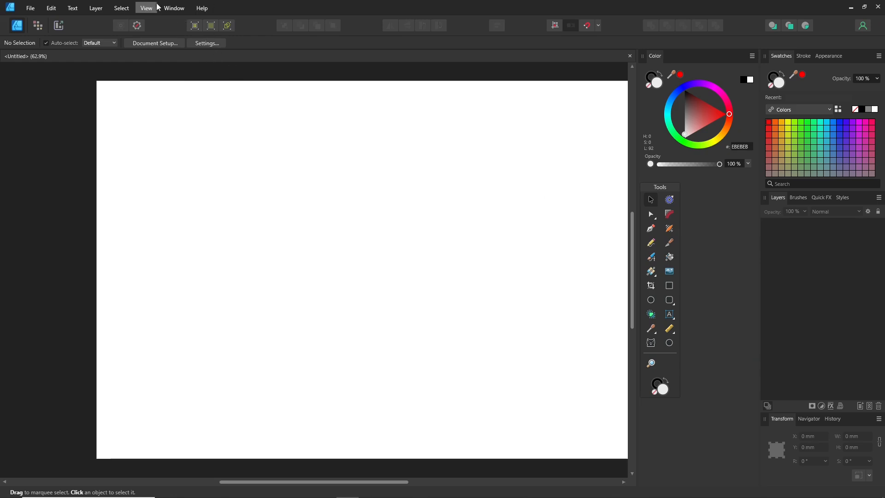
Untick the Transform, Navigator and History panels under Window > Studio and close floating History.
{"action": "left_click", "coordinate": [174, 8]}
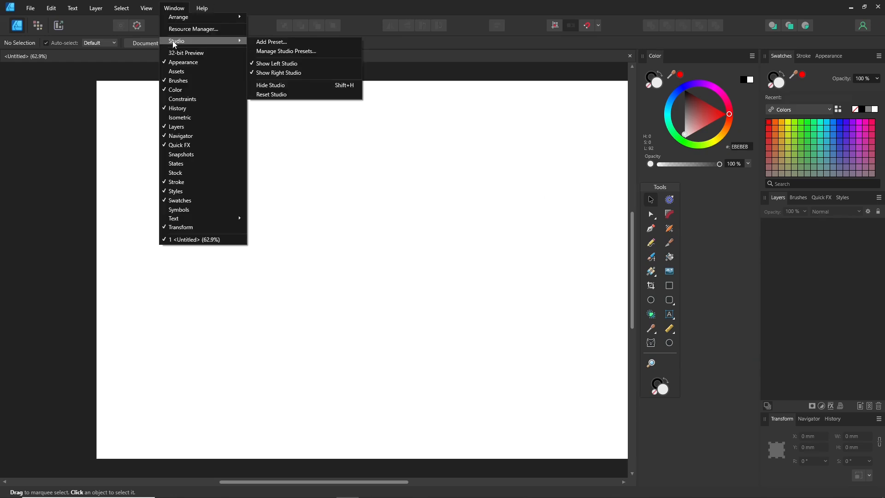
{"action": "mouse_move", "coordinate": [276, 94]}
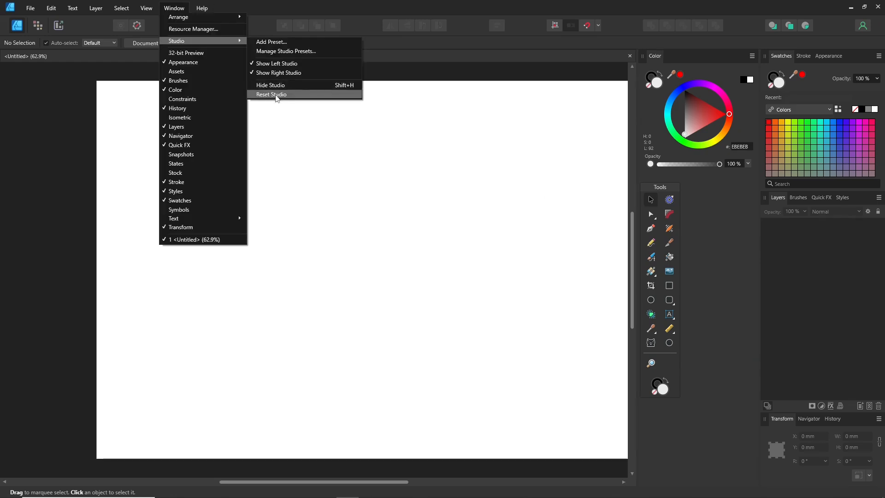
{"action": "left_click", "coordinate": [271, 94]}
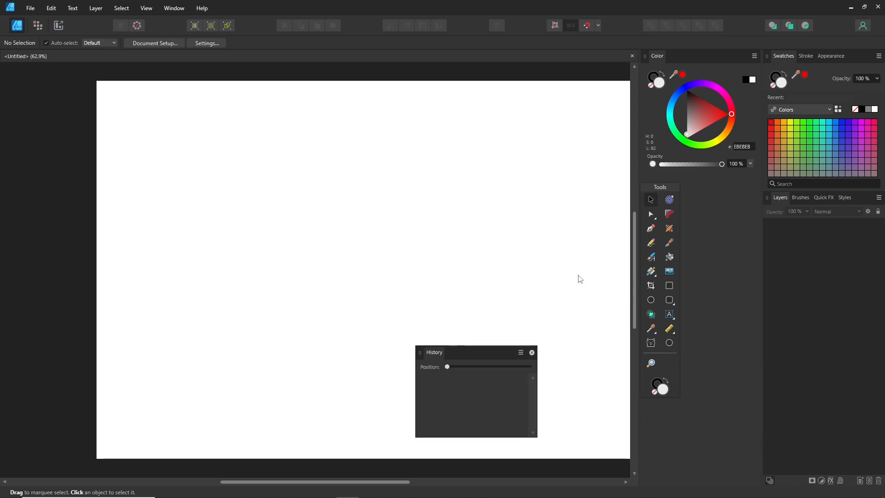
{"action": "left_click", "coordinate": [531, 352]}
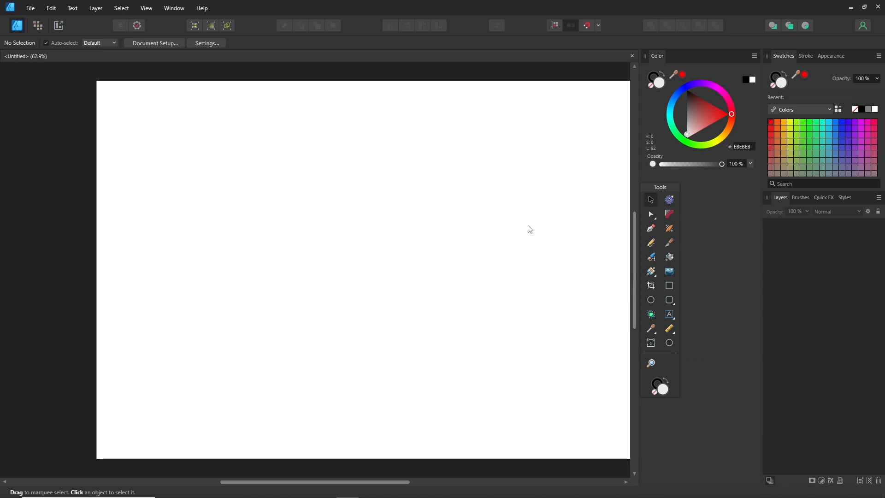
Show the Stock panel from the Window menu so it opens in a left studio.
{"action": "left_click", "coordinate": [174, 8]}
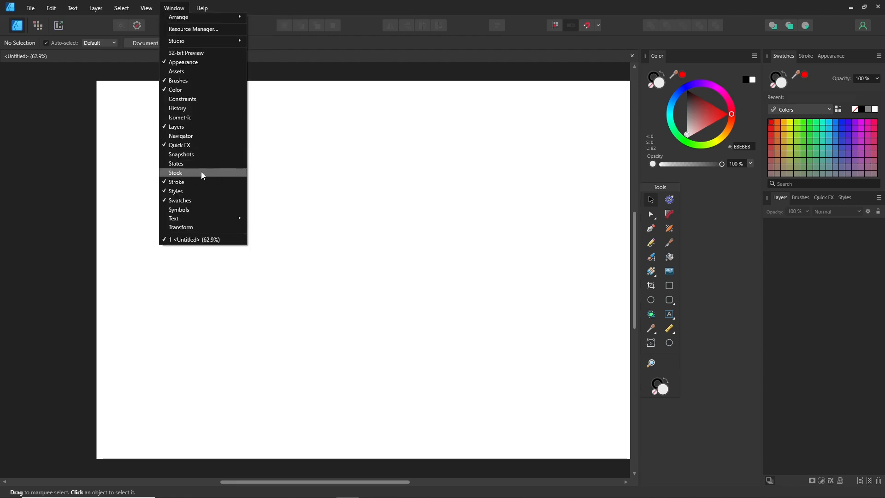
{"action": "left_click", "coordinate": [175, 172]}
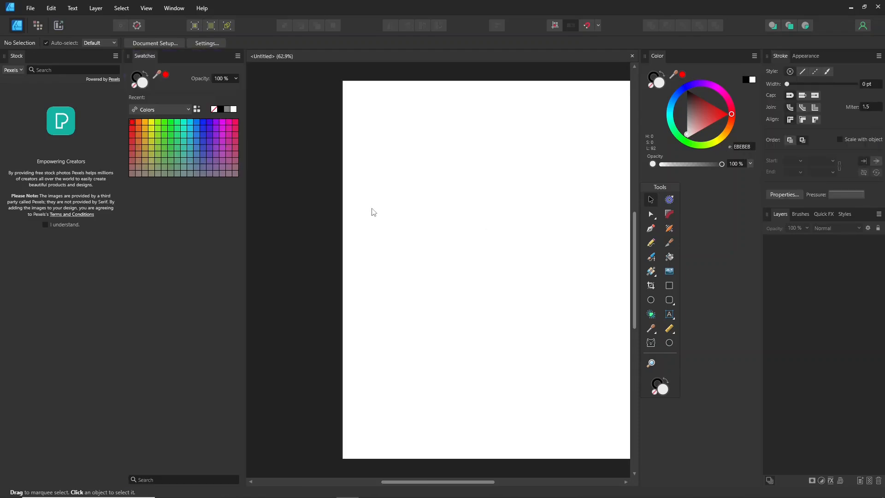
{"action": "mouse_move", "coordinate": [248, 101]}
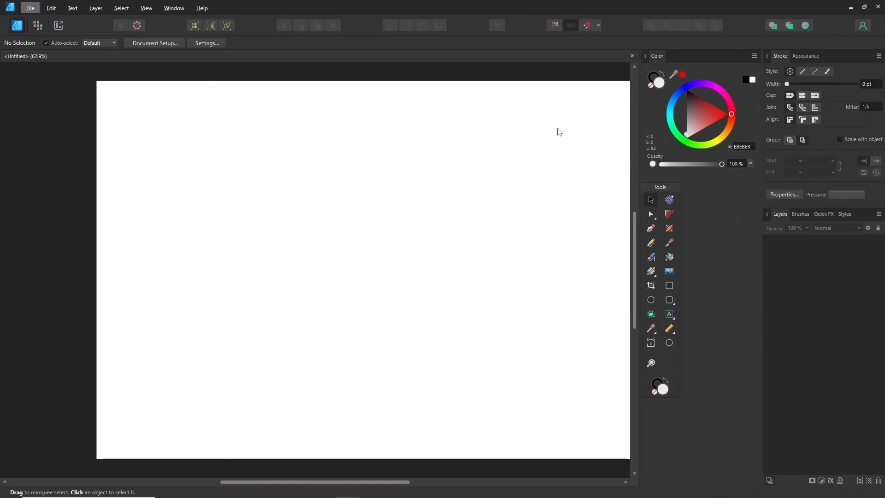
{"action": "left_click", "coordinate": [145, 8]}
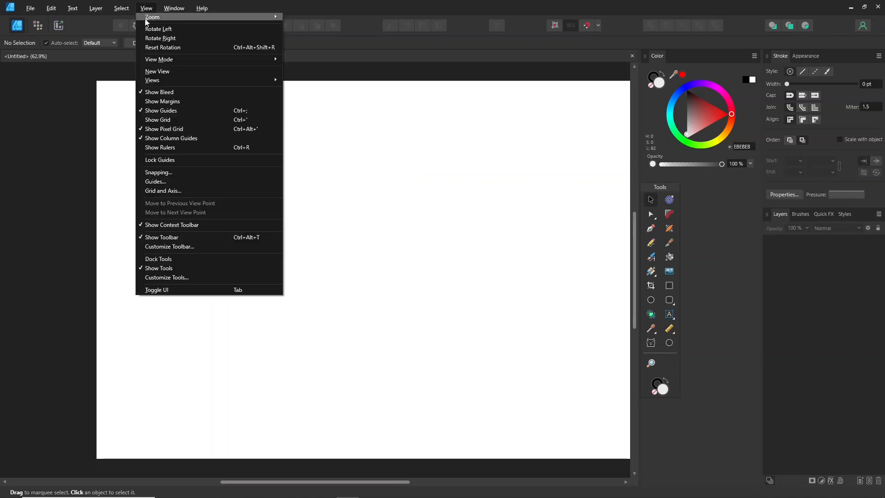
{"action": "left_click", "coordinate": [169, 247]}
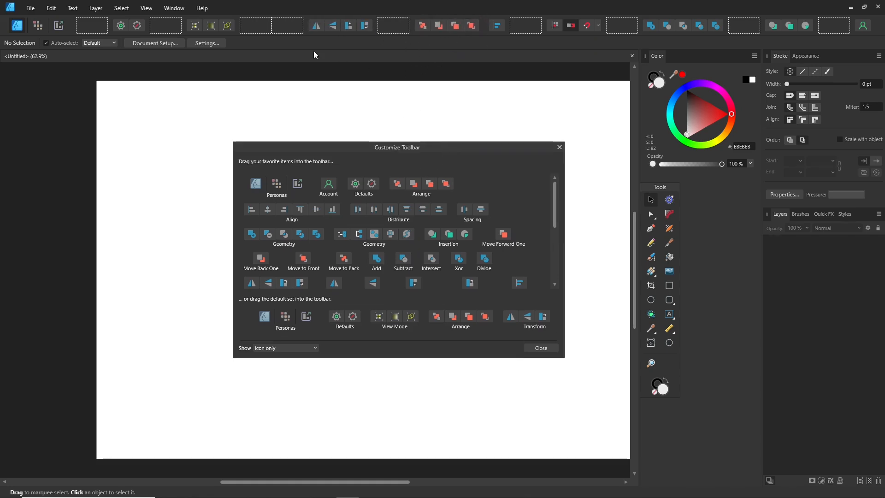
{"action": "mouse_move", "coordinate": [432, 233]}
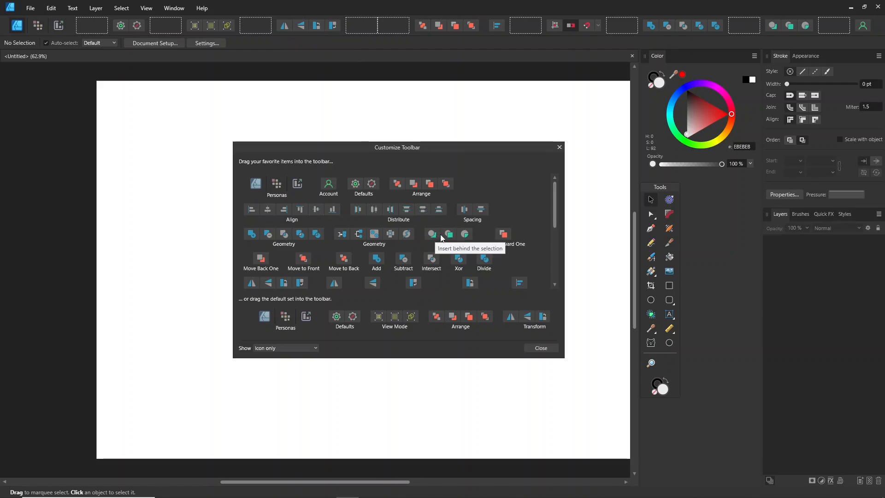
{"action": "mouse_move", "coordinate": [270, 190]}
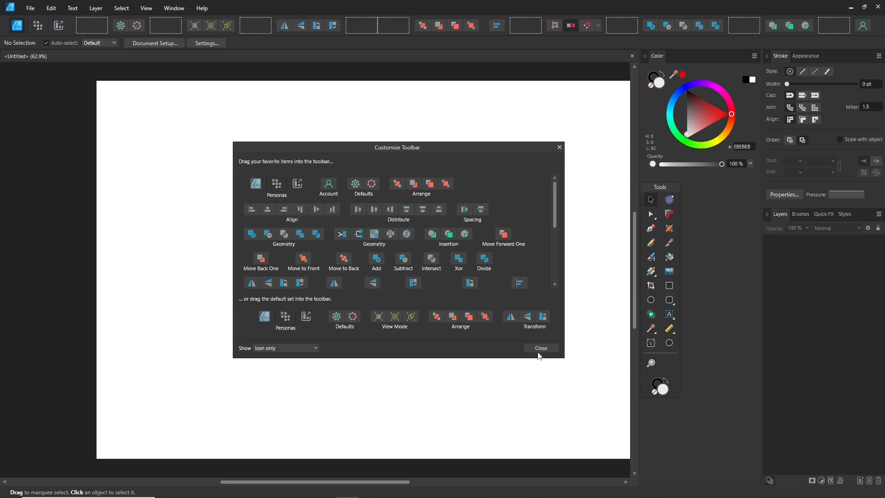
{"action": "left_click", "coordinate": [540, 347]}
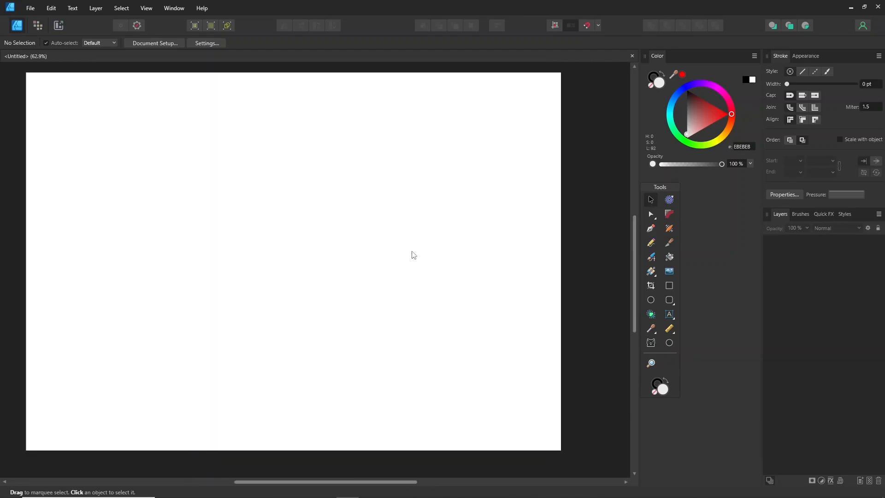
Rotate the page view right via View, then return to the View menu to reset it.
{"action": "left_click", "coordinate": [147, 9]}
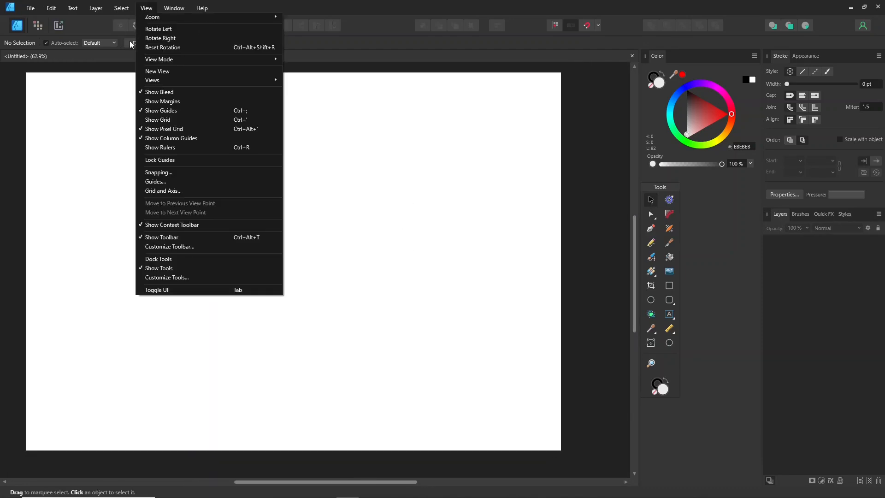
{"action": "left_click", "coordinate": [160, 38]}
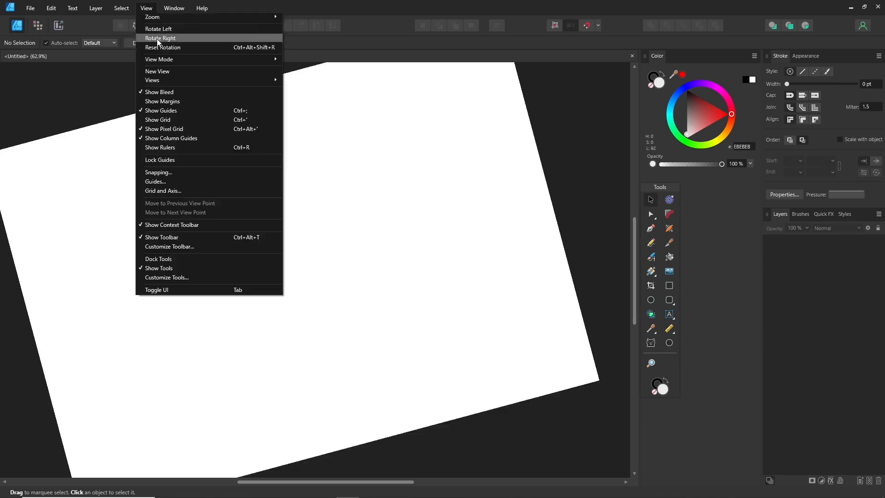
{"action": "left_click", "coordinate": [164, 47]}
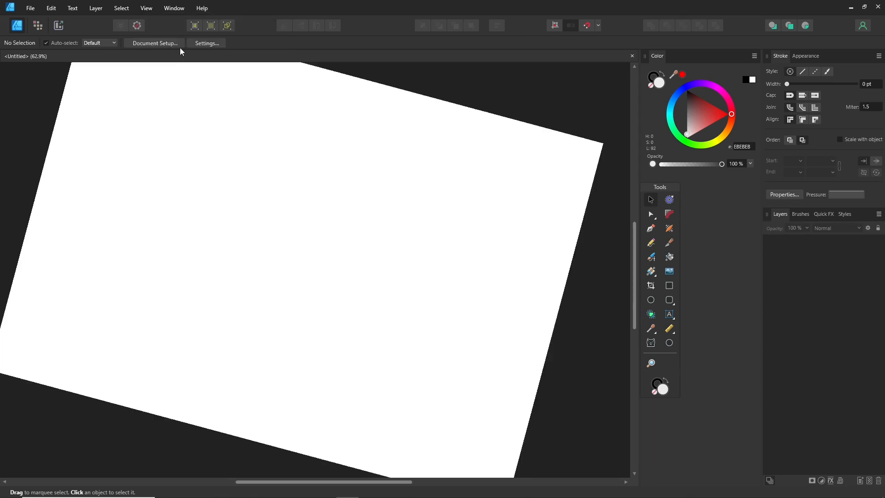
{"action": "left_click", "coordinate": [146, 9]}
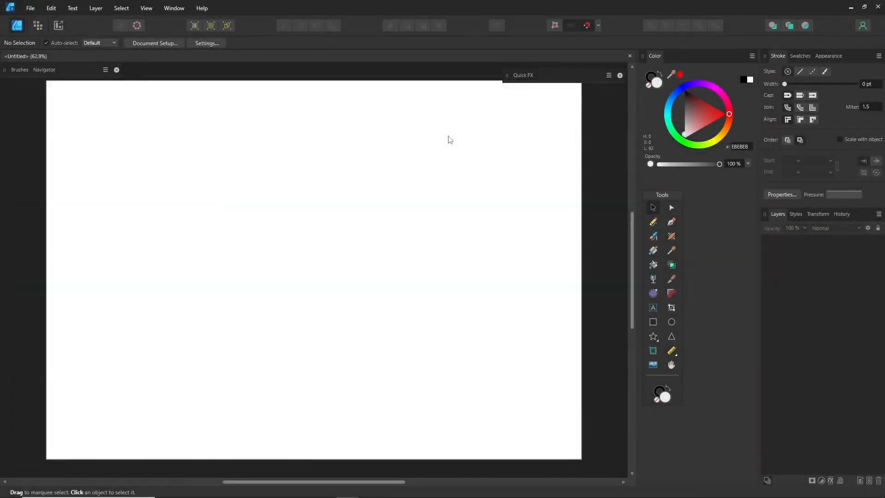
{"action": "mouse_move", "coordinate": [653, 204]}
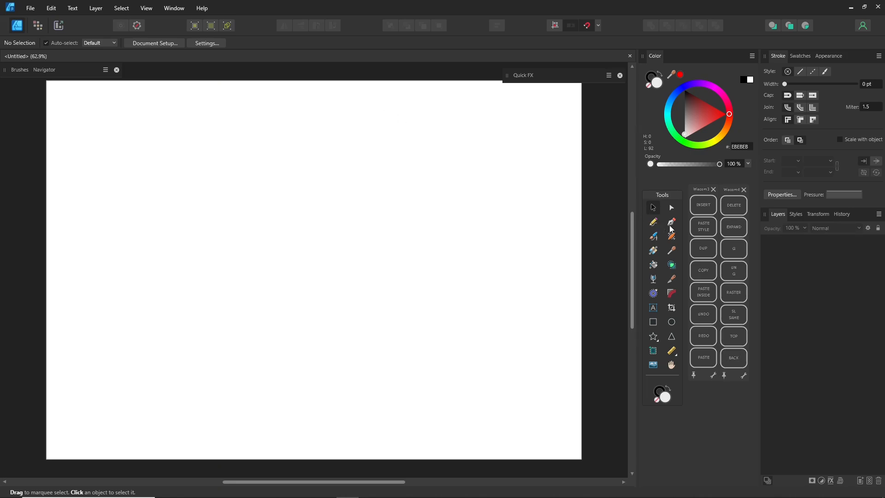
Draw a Pen Tool curve and raise its stroke width to about 17 pt.
{"action": "left_click", "coordinate": [652, 221]}
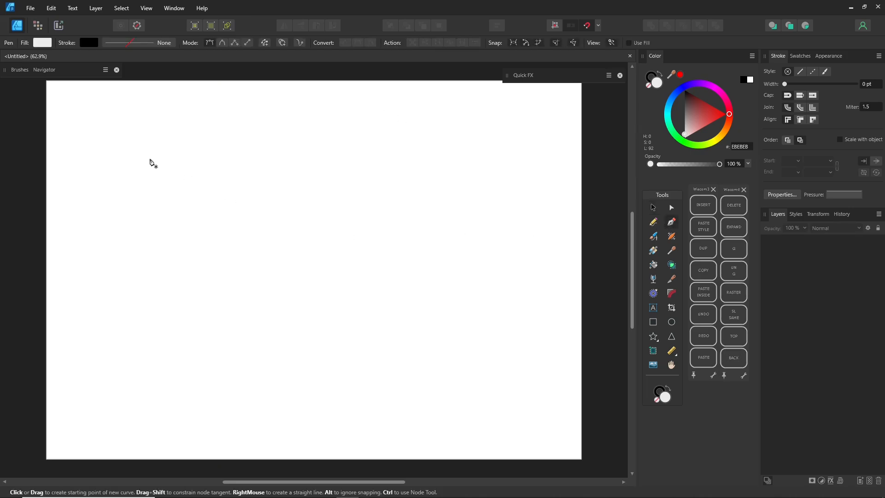
{"action": "left_click_drag", "start_coordinate": [151, 157], "coordinate": [313, 158]}
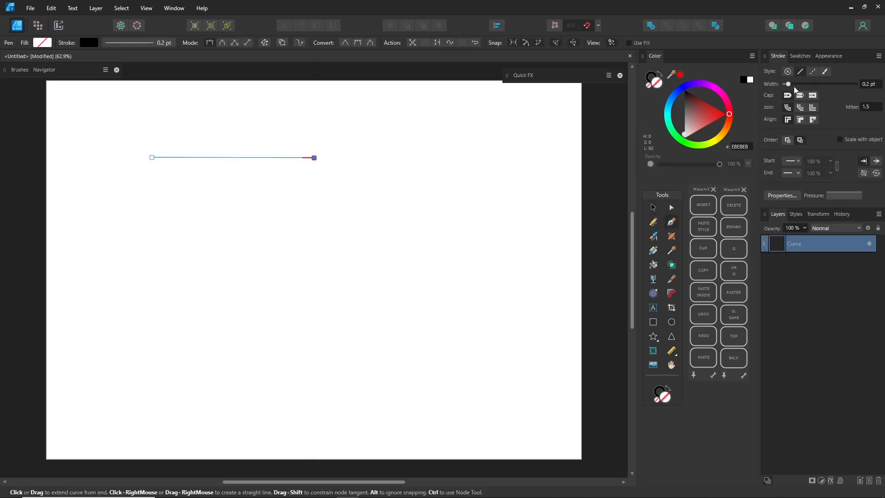
{"action": "left_click_drag", "start_coordinate": [781, 84], "coordinate": [819, 84]}
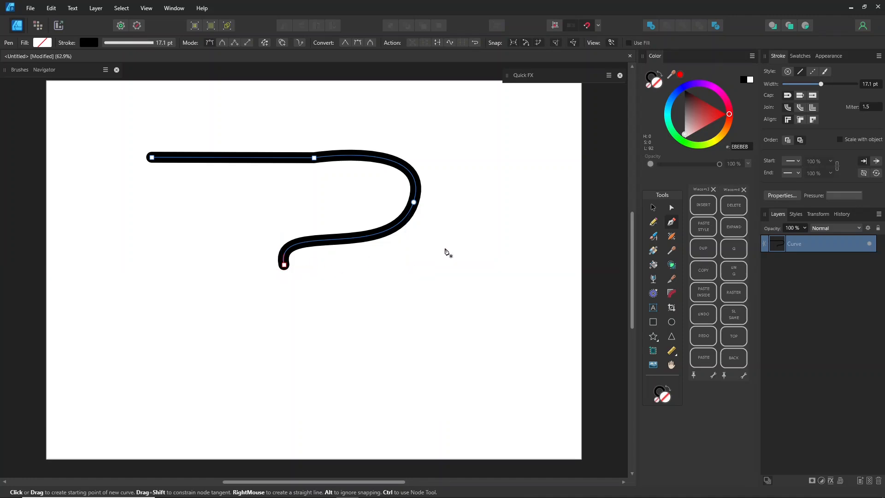
{"action": "mouse_move", "coordinate": [136, 364]}
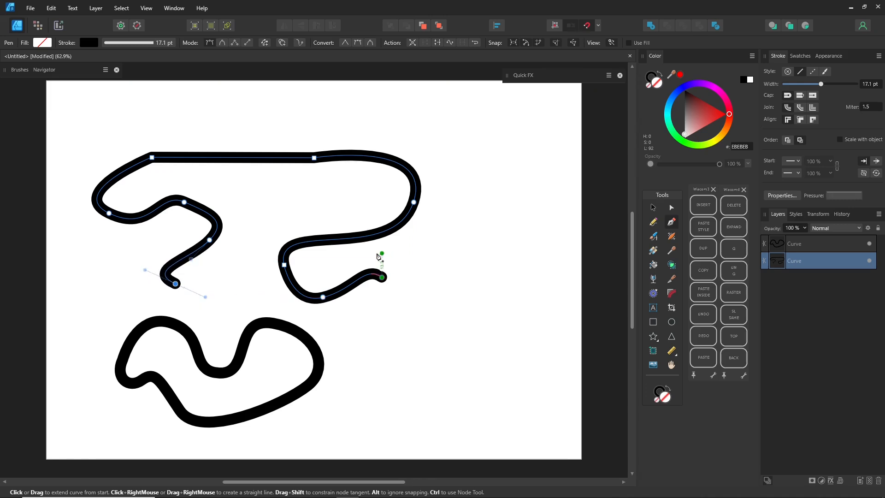
Delete the earlier curves and draw a thick straight stroke crossing the page.
{"action": "left_click", "coordinate": [653, 207]}
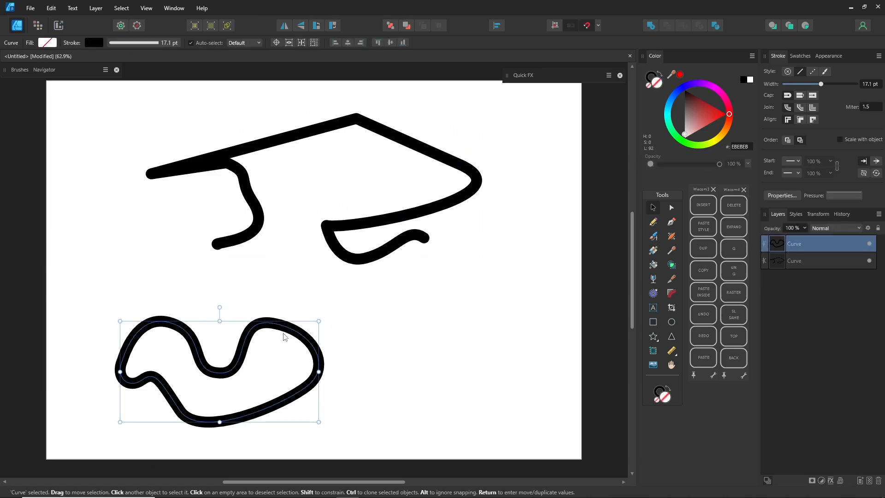
{"action": "left_click", "coordinate": [671, 208]}
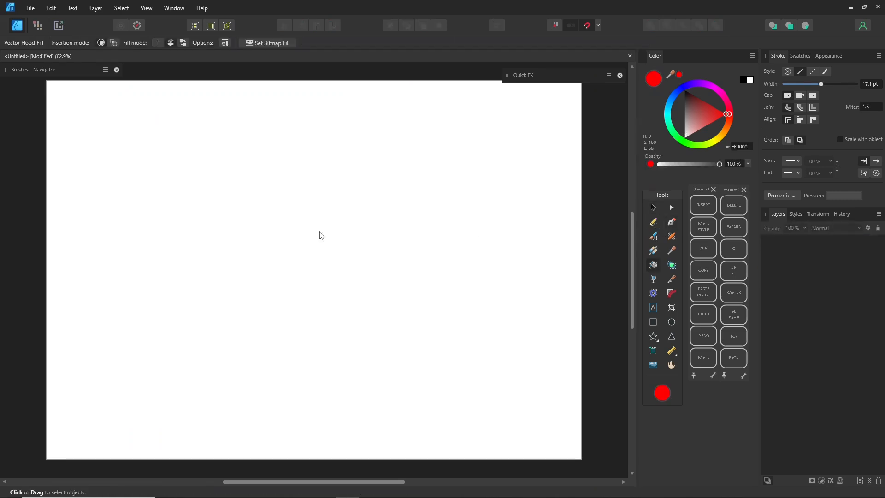
{"action": "left_click", "coordinate": [653, 220]}
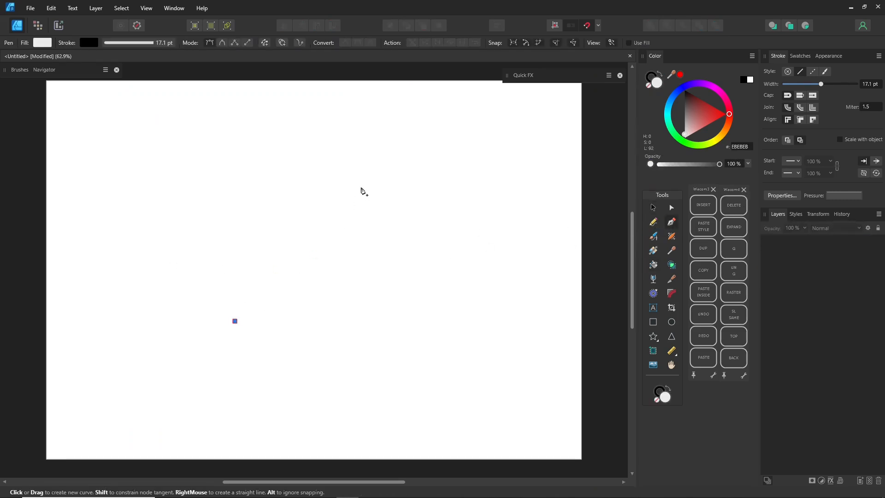
{"action": "left_click_drag", "start_coordinate": [233, 321], "coordinate": [363, 175]}
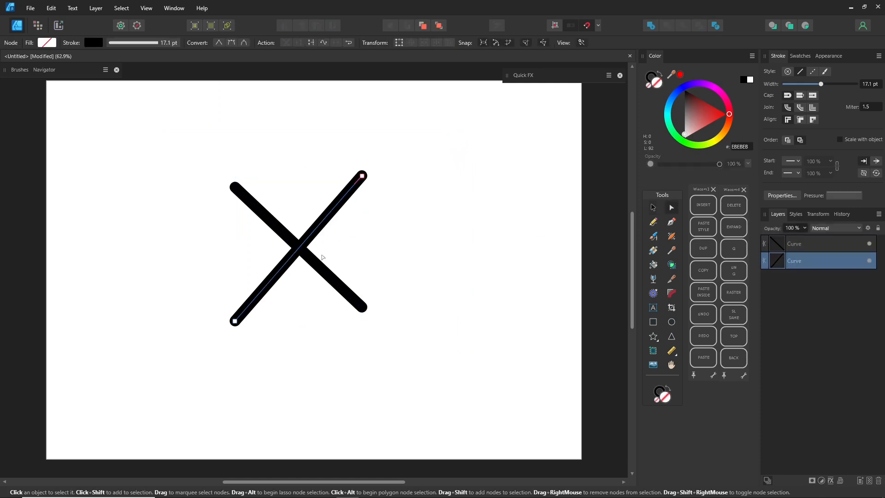
Select both crossing strokes and trim them with the Shape Builder Tool.
{"action": "left_click", "coordinate": [732, 204]}
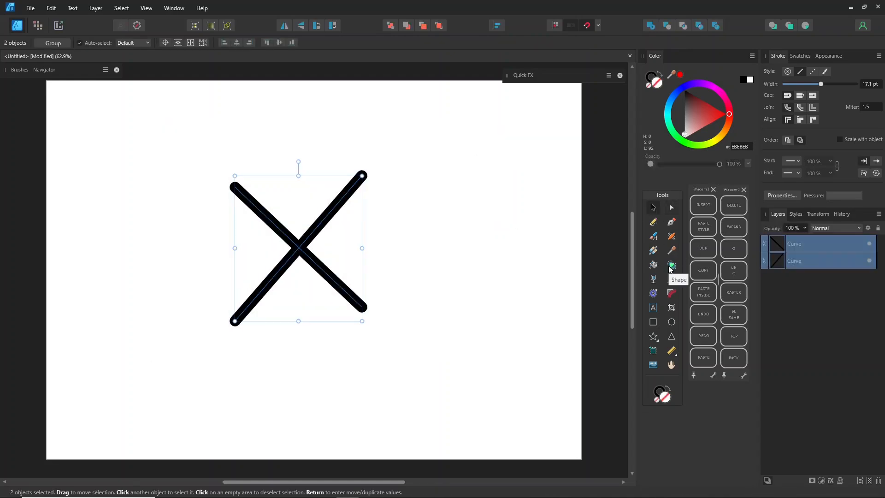
{"action": "left_click", "coordinate": [653, 265]}
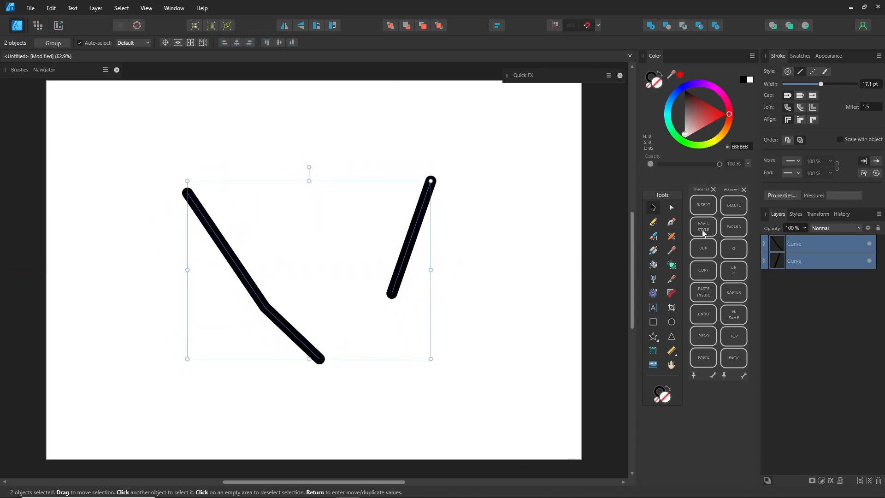
Group the two strokes via Layer > Group and erase a gap across the slanted and bent strokes.
{"action": "left_click", "coordinate": [95, 9]}
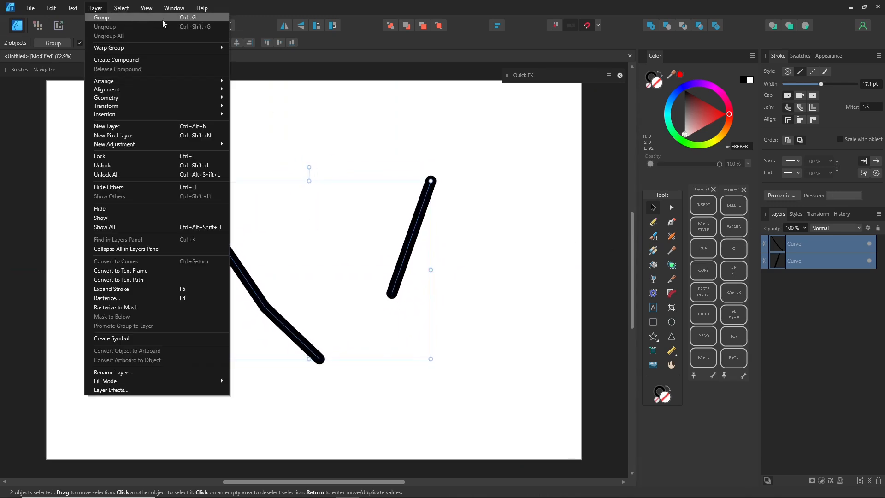
{"action": "left_click", "coordinate": [101, 17]}
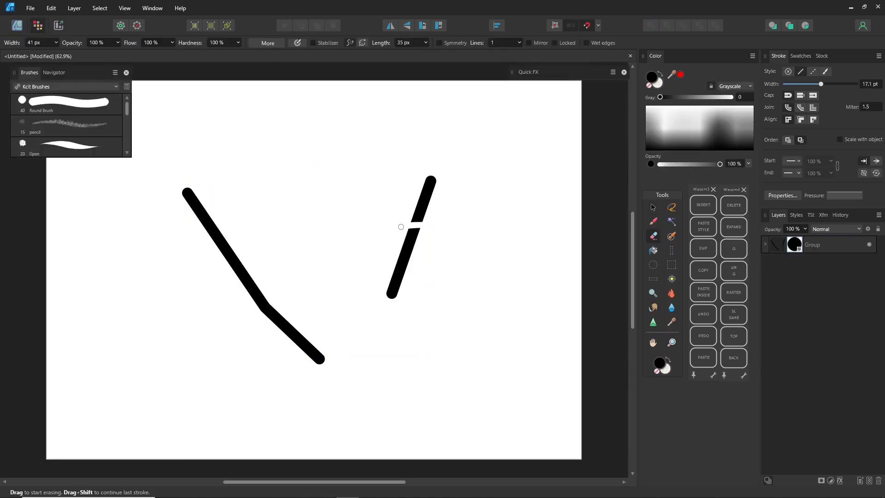
{"action": "left_click_drag", "start_coordinate": [401, 227], "coordinate": [225, 276]}
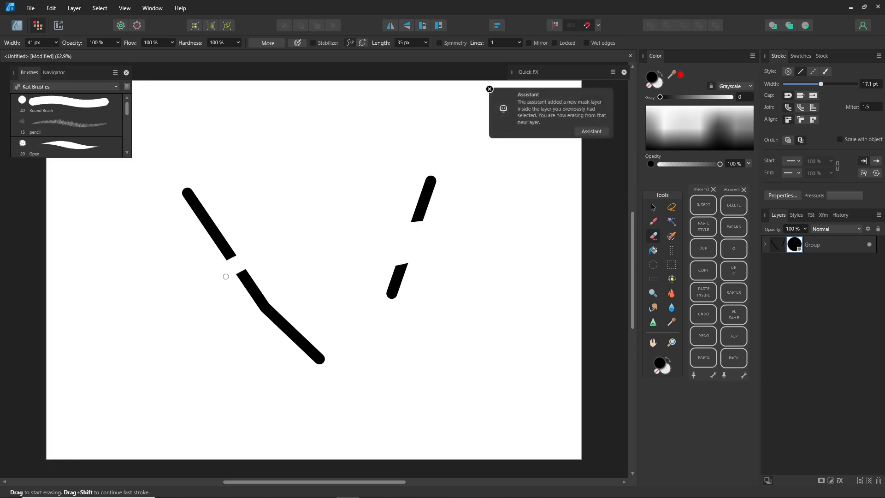
{"action": "left_click_drag", "start_coordinate": [226, 276], "coordinate": [240, 290]}
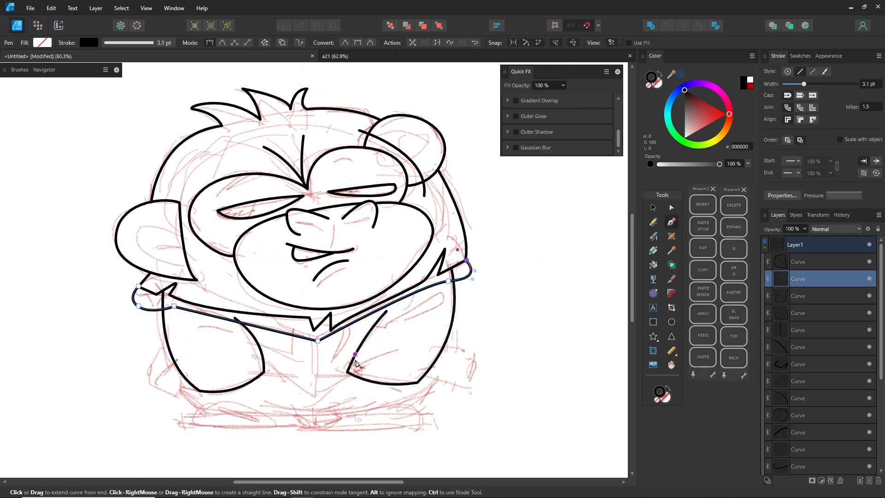
Trace the monkey's collar outline over the red sketch with the black 3.1 pt pen stroke.
{"action": "left_click_drag", "start_coordinate": [354, 354], "coordinate": [406, 358]}
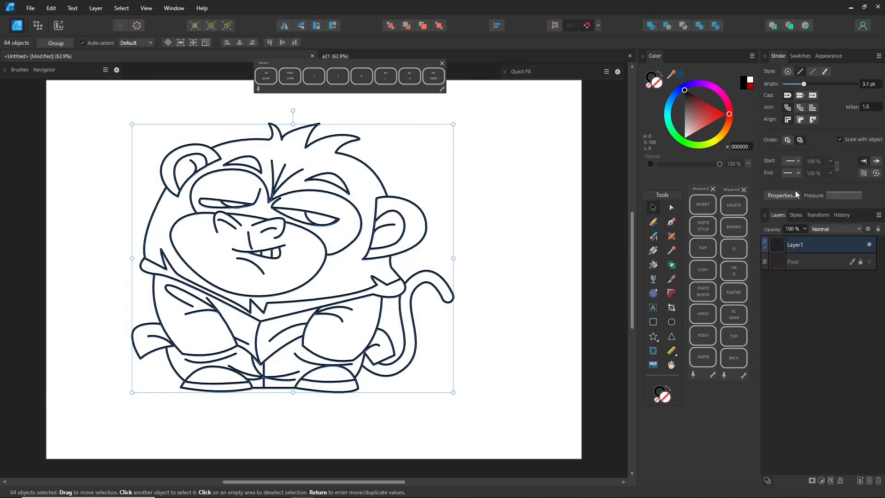
Flip the 64 selected curves horizontally and thicken their stroke to 3.5 pt.
{"action": "left_click", "coordinate": [285, 26]}
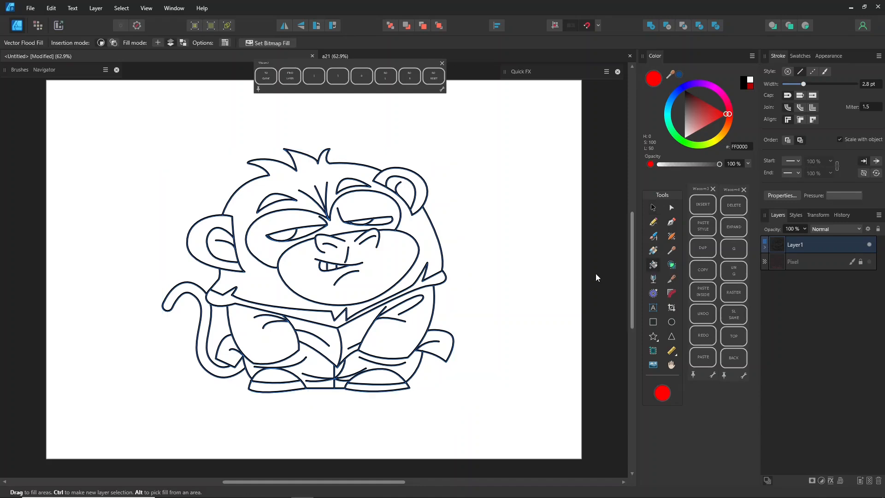
{"action": "mouse_move", "coordinate": [366, 207]}
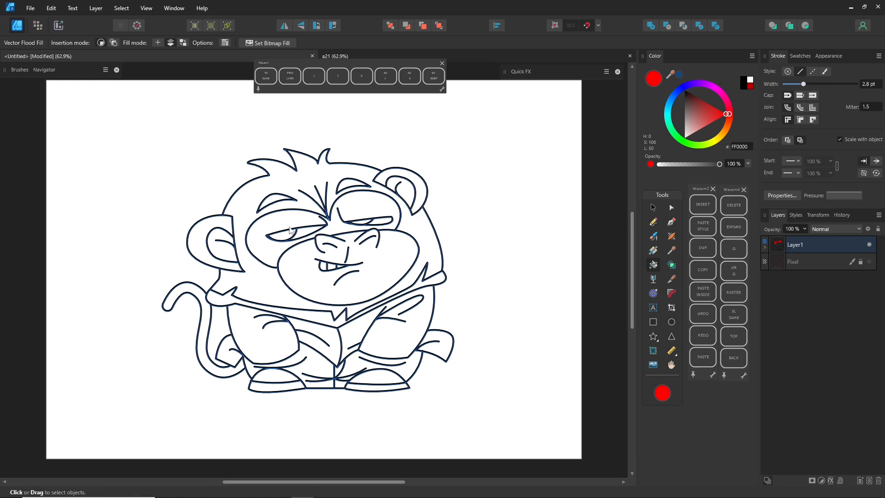
{"action": "mouse_move", "coordinate": [346, 336]}
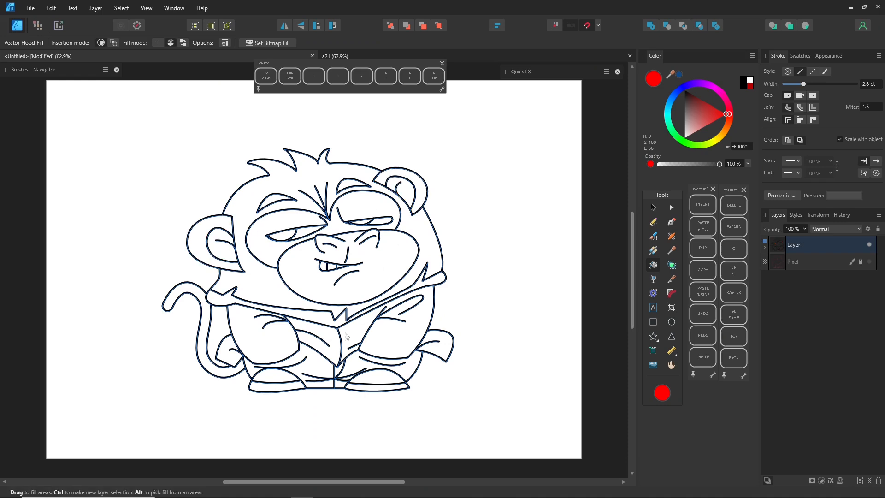
{"action": "left_click", "coordinate": [651, 207]}
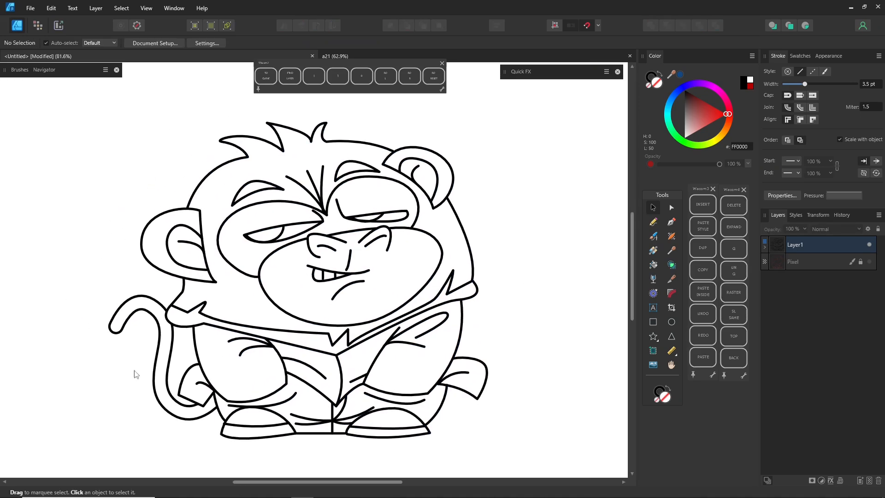
{"action": "mouse_move", "coordinate": [643, 220]}
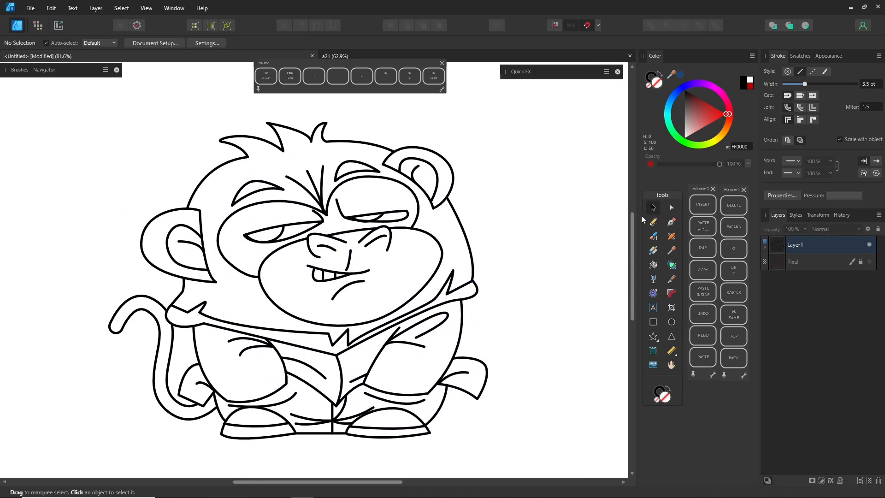
Marquee-select all the monkey's outline curves and expand their strokes into filled shapes.
{"action": "left_click_drag", "start_coordinate": [79, 258], "coordinate": [337, 446]}
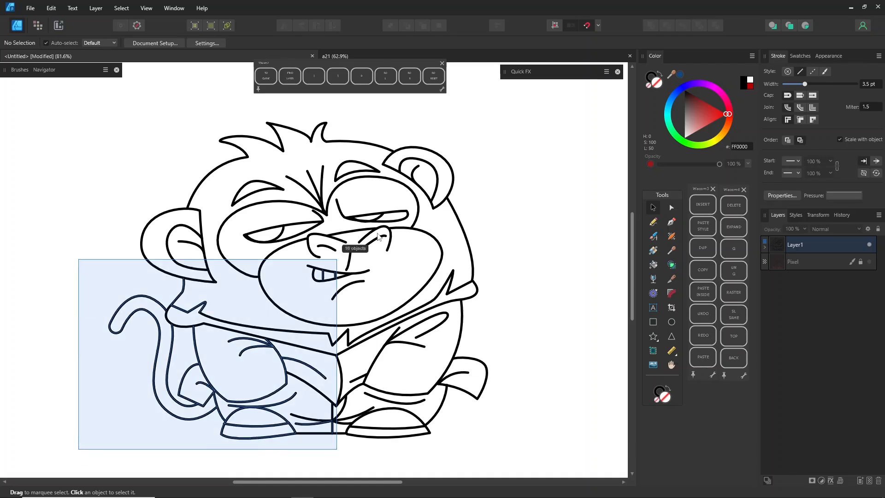
{"action": "left_click", "coordinate": [95, 8]}
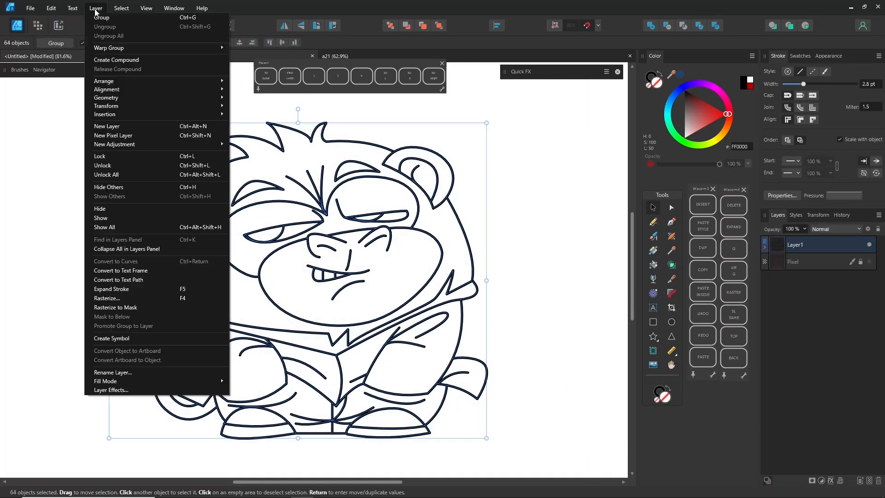
{"action": "mouse_move", "coordinate": [138, 291]}
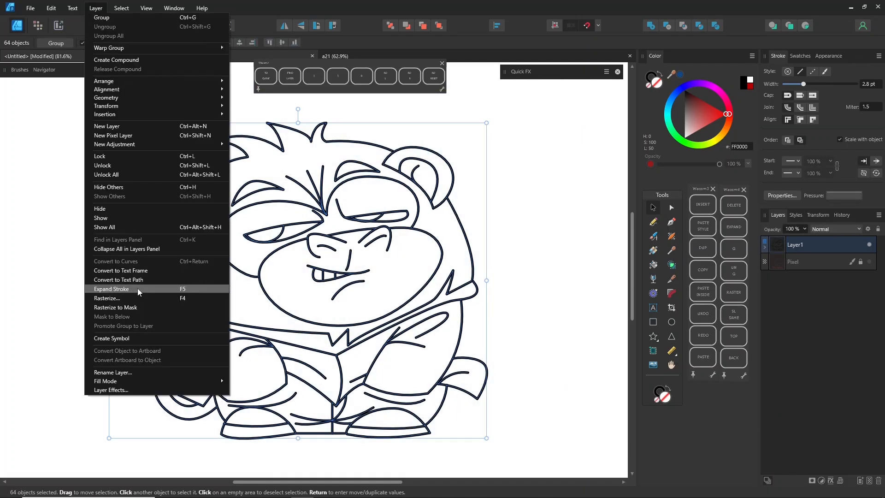
{"action": "left_click", "coordinate": [112, 289]}
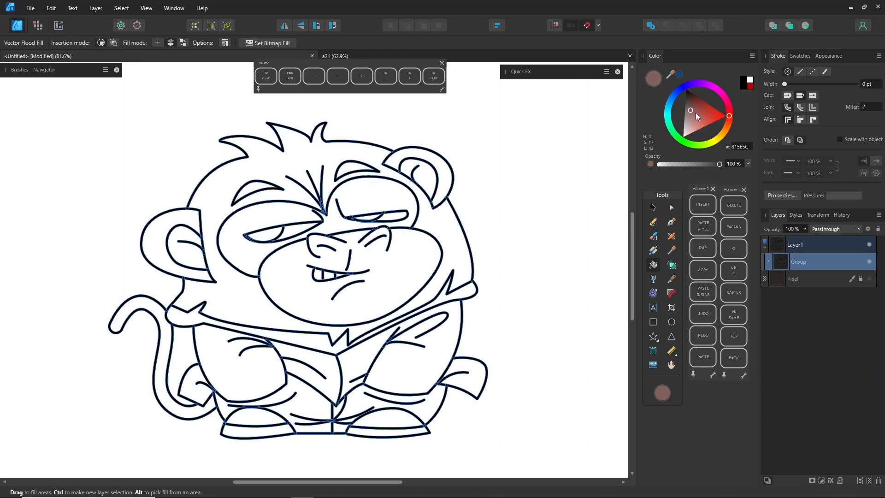
Flood-fill the monkey's fur areas brown and another enclosed region with the Vector Flood Fill tool.
{"action": "left_click", "coordinate": [692, 110]}
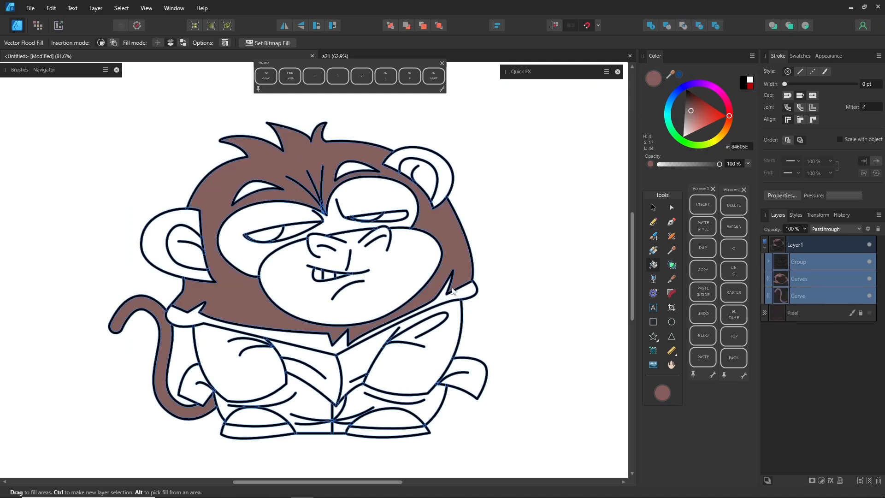
{"action": "left_click", "coordinate": [693, 130]}
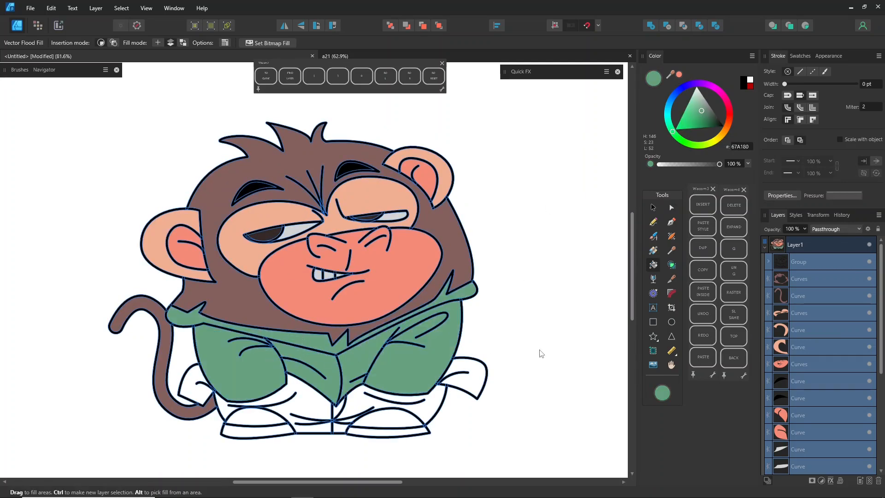
{"action": "left_click", "coordinate": [428, 358]}
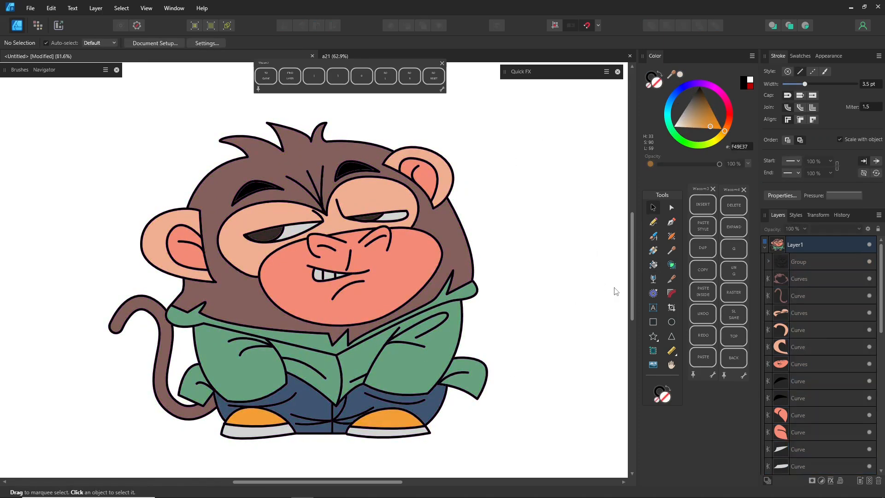
{"action": "mouse_move", "coordinate": [583, 282]}
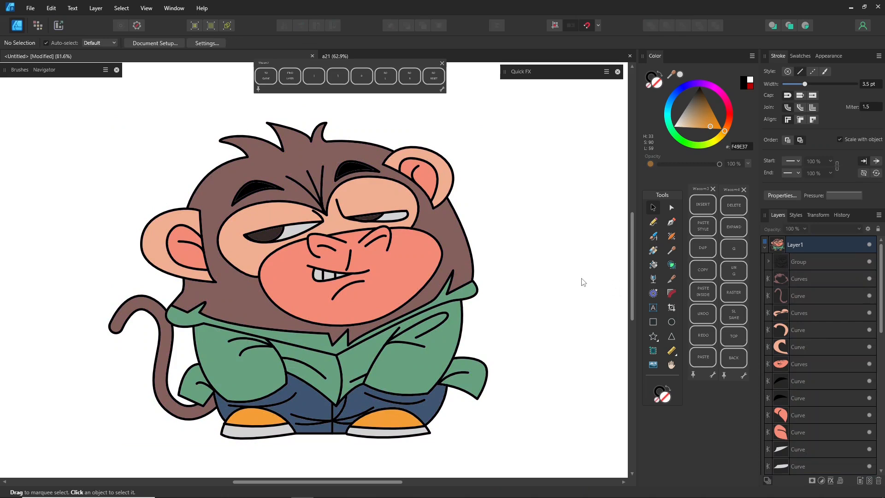
{"action": "mouse_move", "coordinate": [790, 292]}
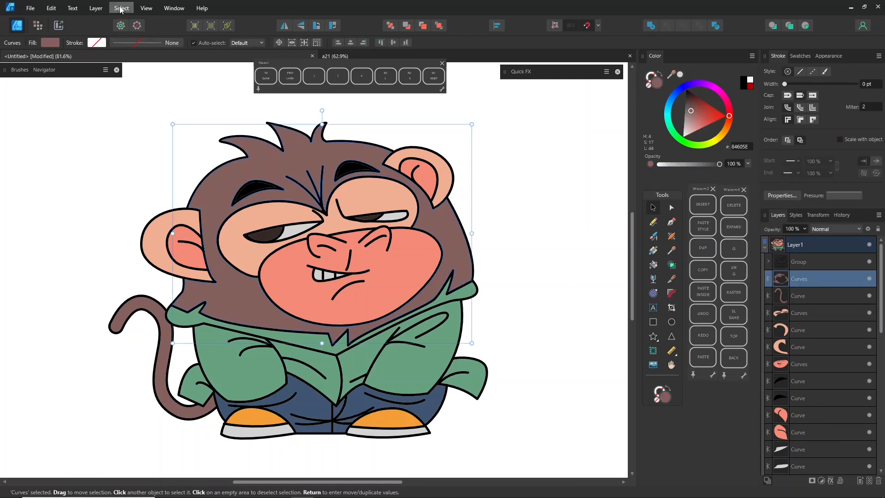
Add the brown pieces into one shape, then the pink pieces, using the Add geometry operation.
{"action": "left_click", "coordinate": [121, 8]}
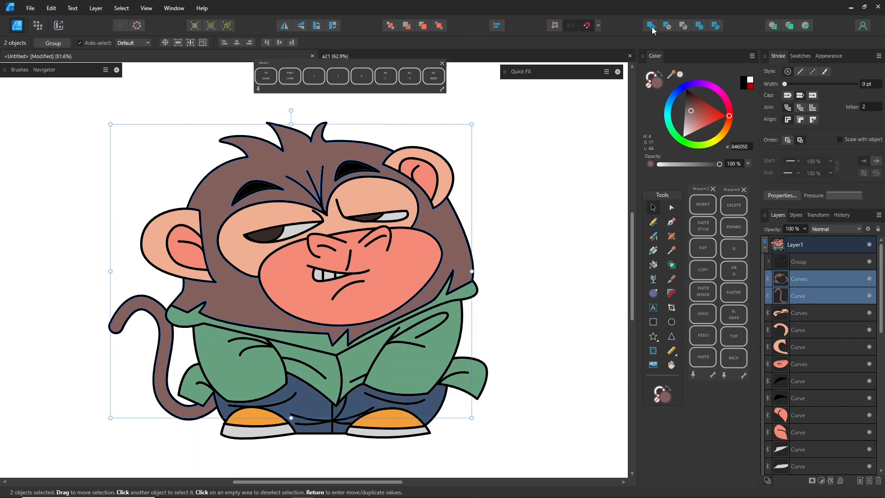
{"action": "left_click", "coordinate": [798, 278]}
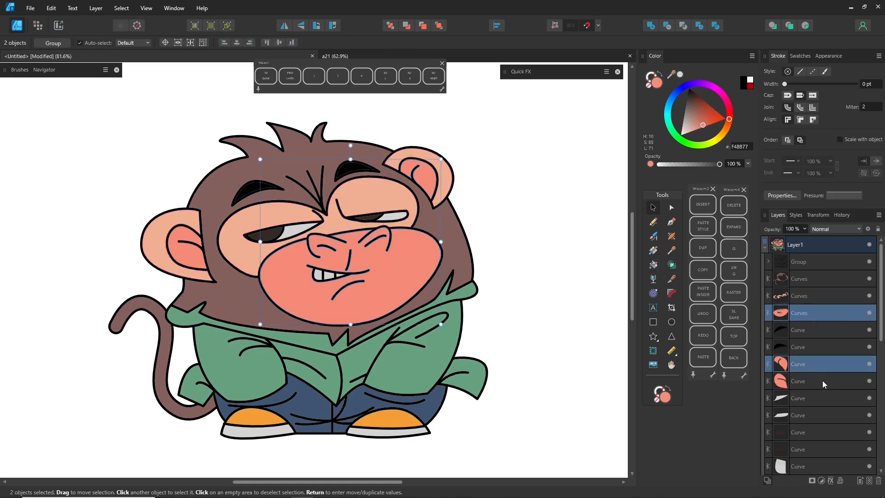
{"action": "left_click", "coordinate": [818, 347]}
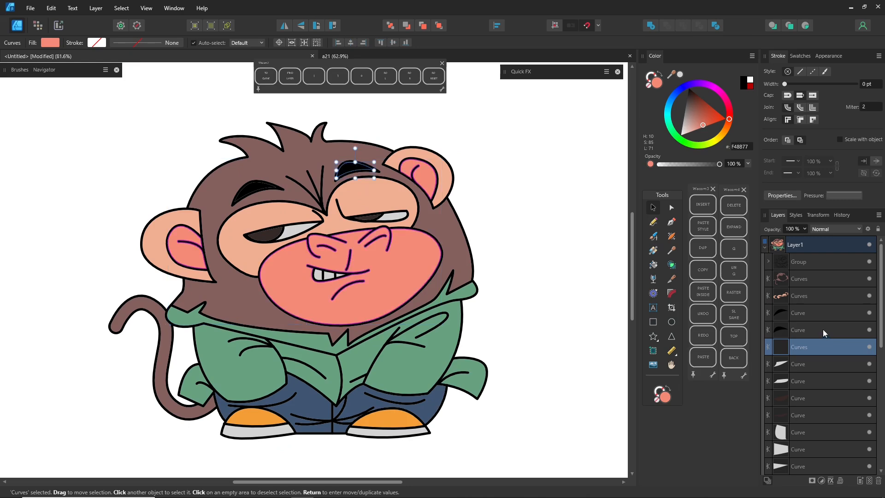
{"action": "left_click", "coordinate": [799, 466]}
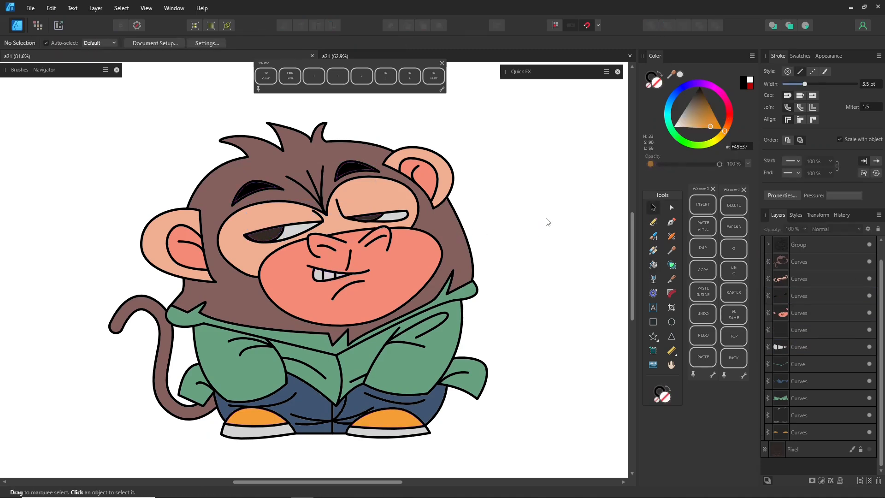
{"action": "left_click", "coordinate": [428, 260]}
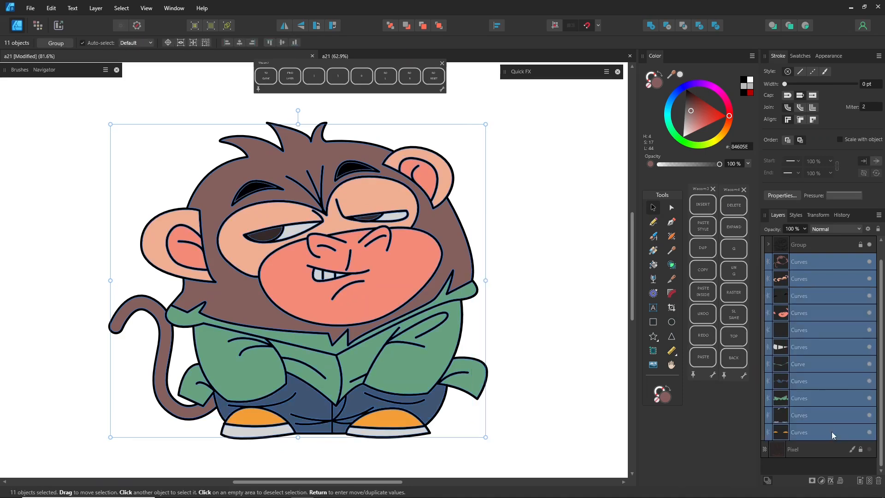
Duplicate and combine the curves into a fill-less silhouette, move it to the top and name it shadow&HL.
{"action": "left_click", "coordinate": [50, 9]}
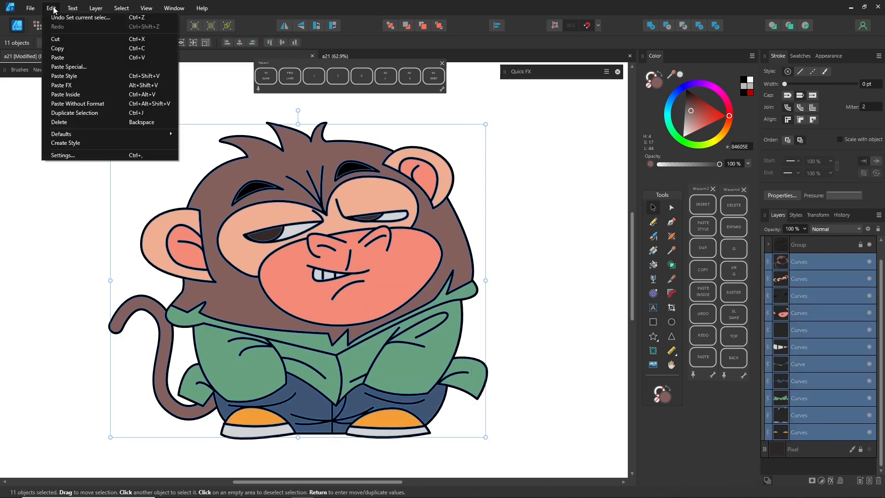
{"action": "mouse_move", "coordinate": [74, 112]}
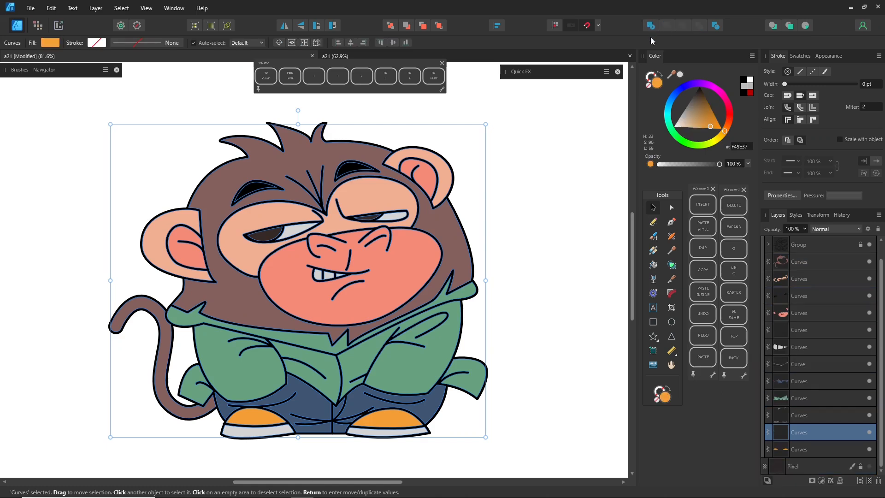
{"action": "left_click", "coordinate": [50, 43]}
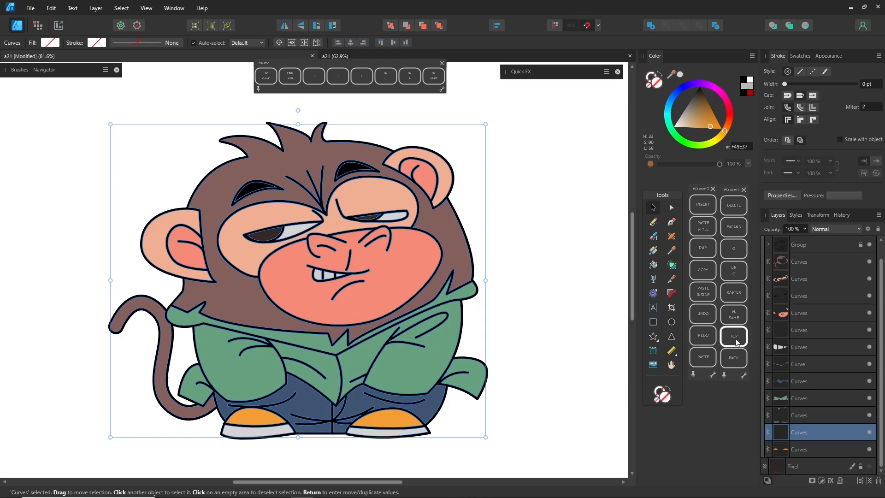
{"action": "left_click", "coordinate": [734, 336]}
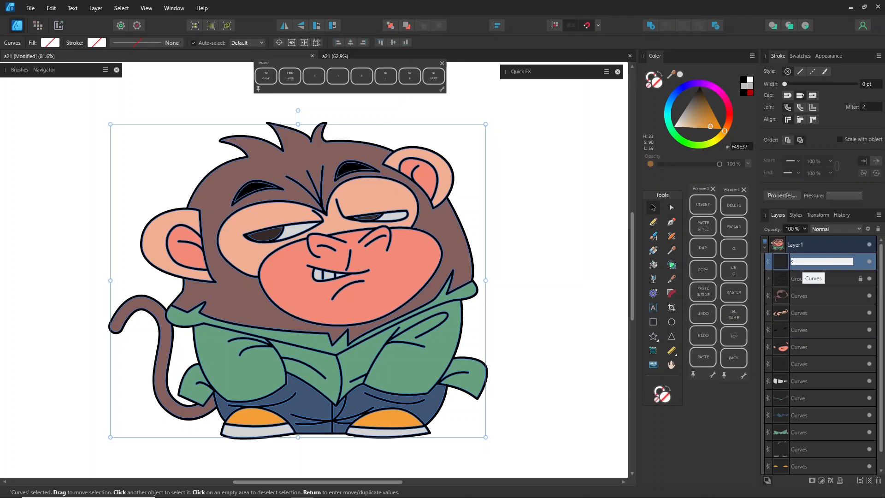
{"action": "type", "text": "shadow&HL"}
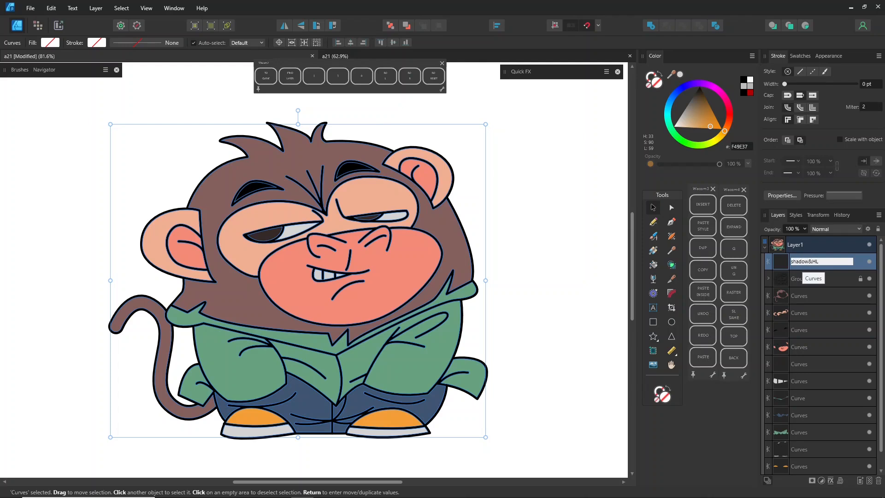
{"action": "double_click", "coordinate": [804, 260]}
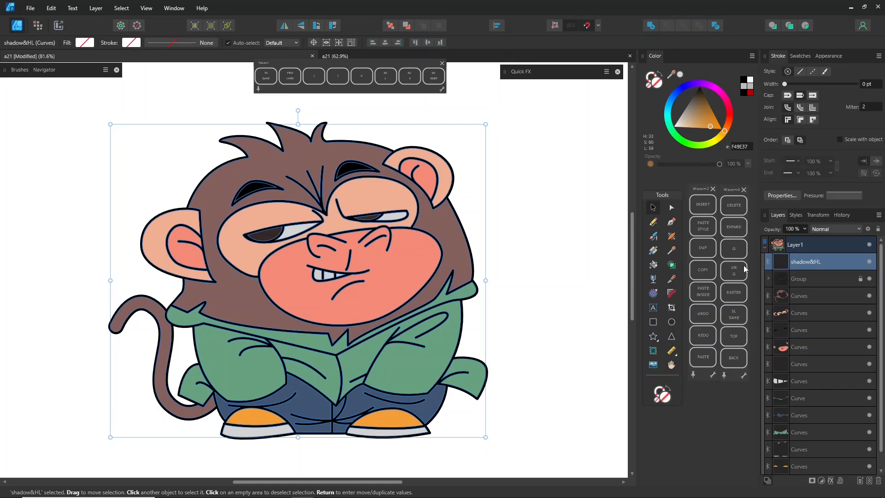
{"action": "mouse_move", "coordinate": [806, 26]}
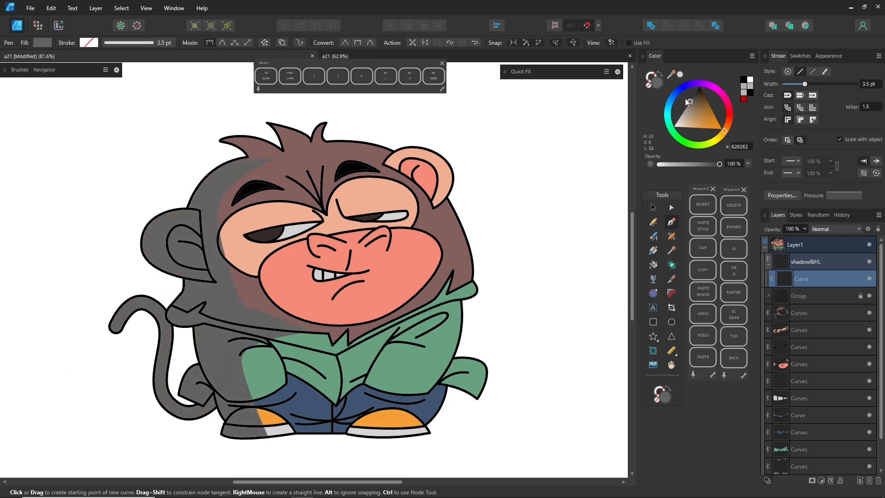
Finish the grey left-side shadow shape, group it and give the shading group a blend mode.
{"action": "left_click", "coordinate": [801, 278]}
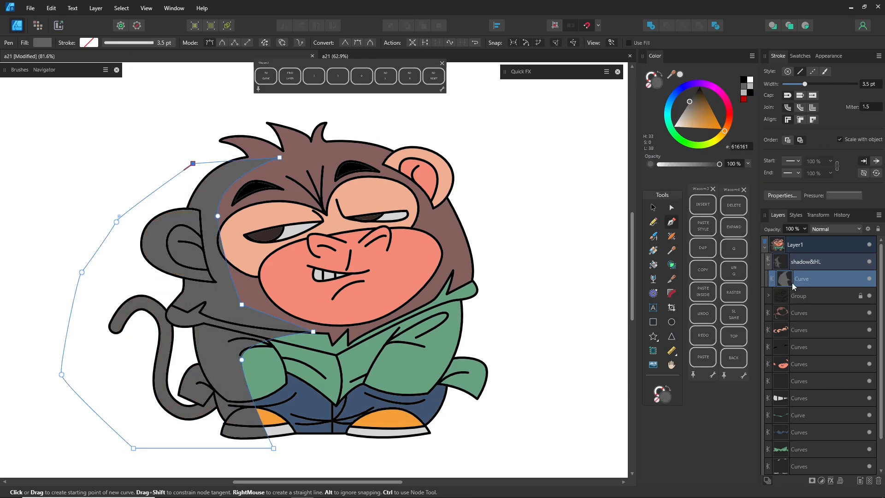
{"action": "left_click", "coordinate": [95, 8]}
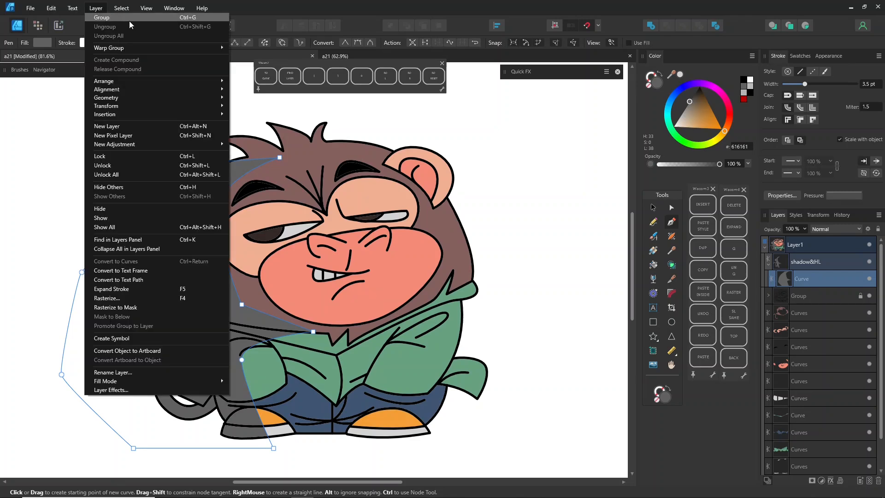
{"action": "left_click", "coordinate": [101, 16]}
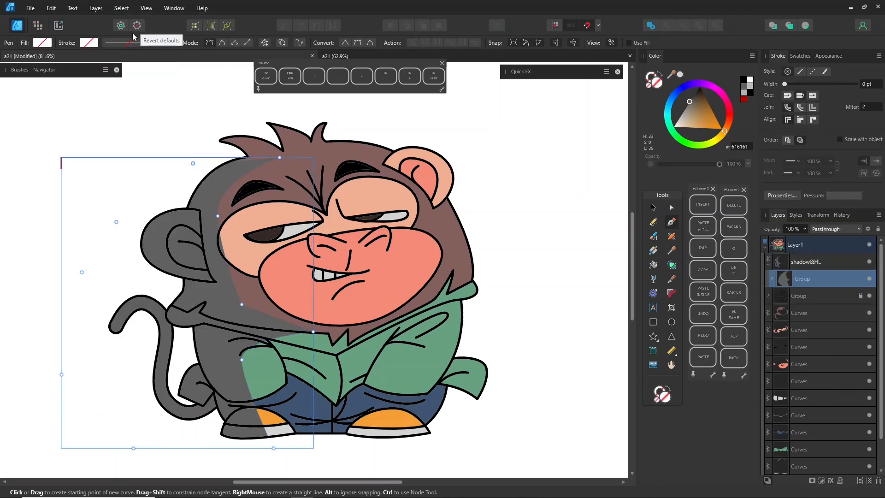
{"action": "left_click", "coordinate": [855, 228]}
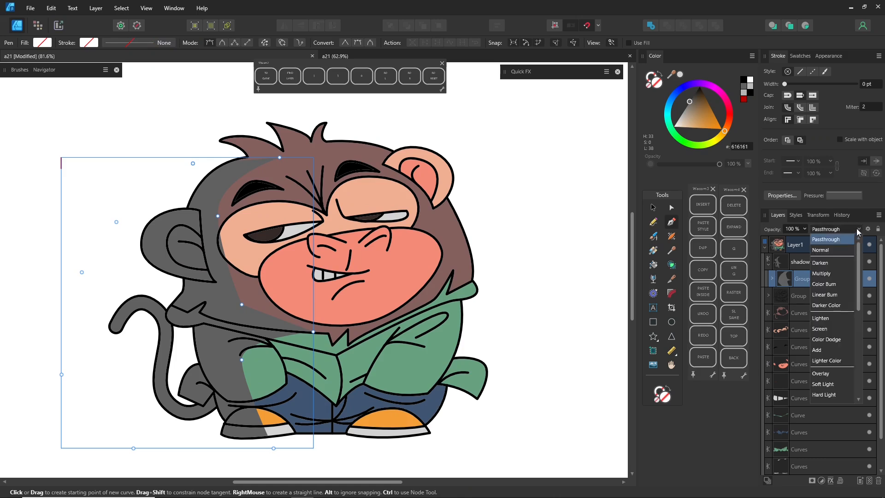
{"action": "left_click", "coordinate": [821, 273]}
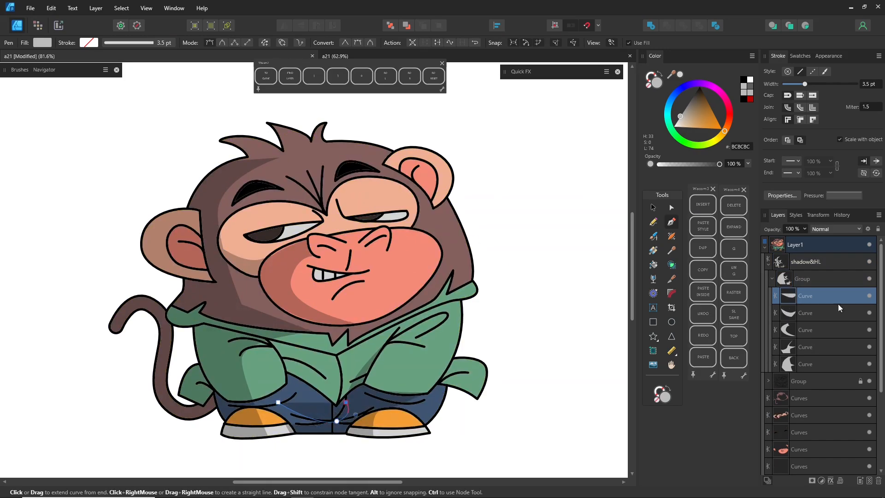
Select the shadow and pink face shapes and set a blend mode for the cheek highlight.
{"action": "left_click", "coordinate": [327, 252]}
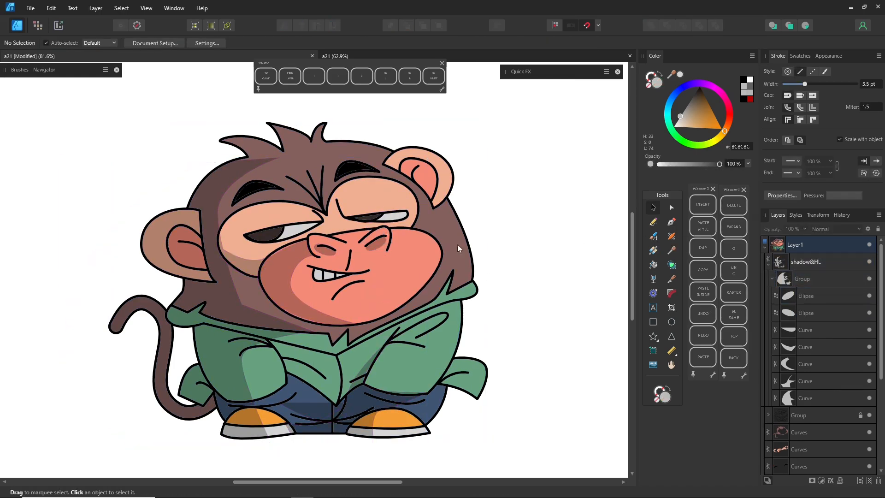
{"action": "left_click", "coordinate": [672, 208]}
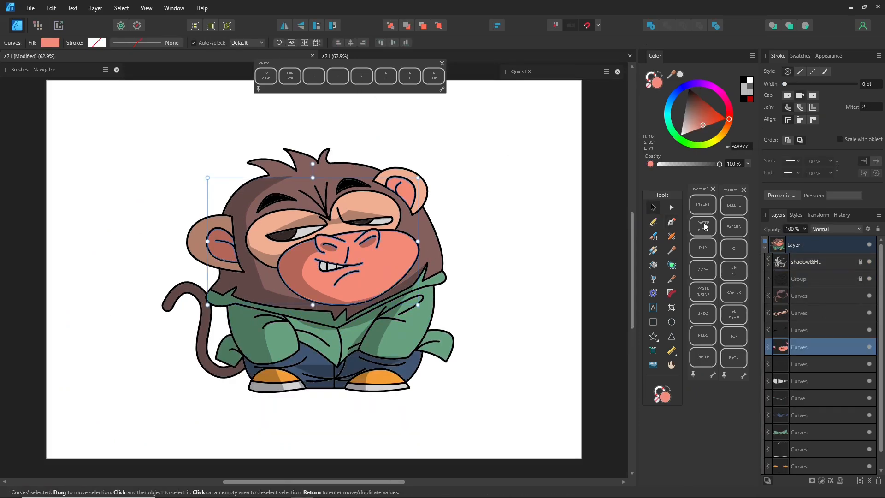
{"action": "left_click", "coordinate": [835, 229]}
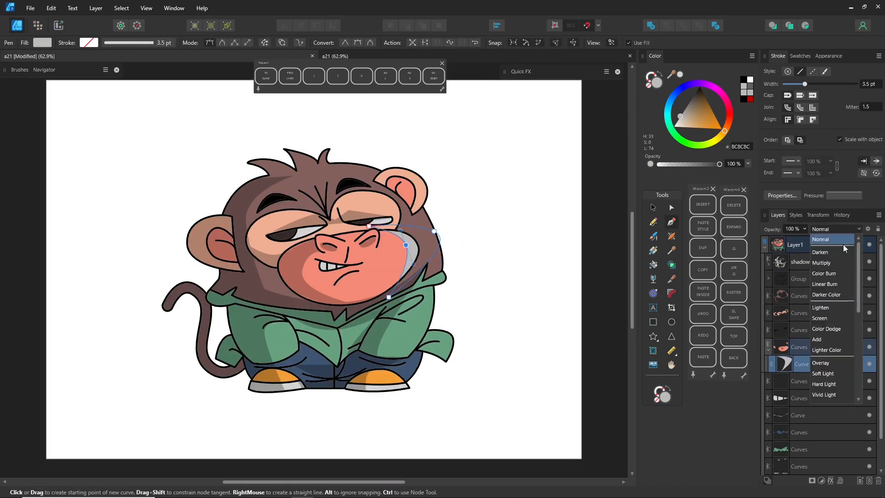
{"action": "left_click", "coordinate": [821, 362]}
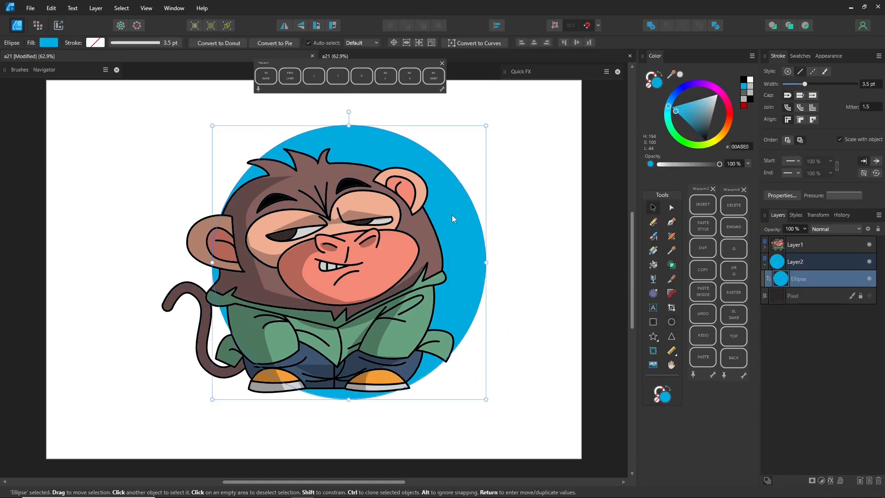
Enable a white Outline Quick FX on the monkey's Layer1 and thicken its radius to 8.4 px.
{"action": "left_click", "coordinate": [728, 125]}
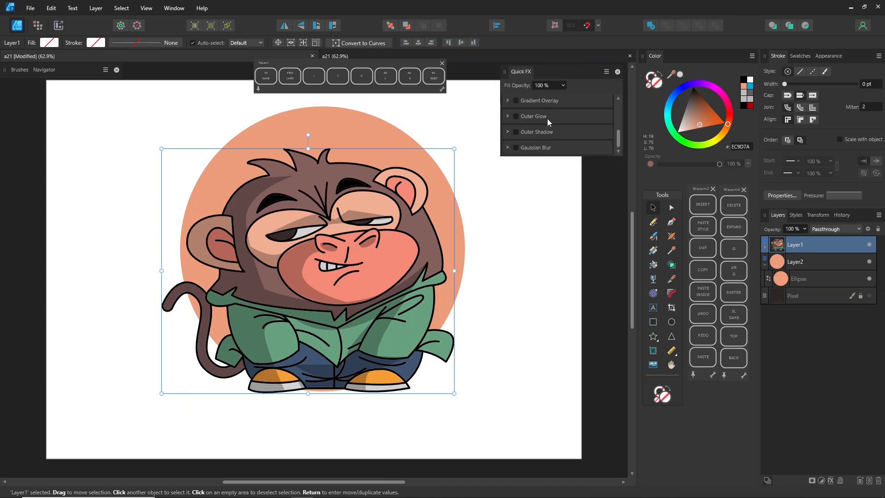
{"action": "left_click", "coordinate": [514, 117]}
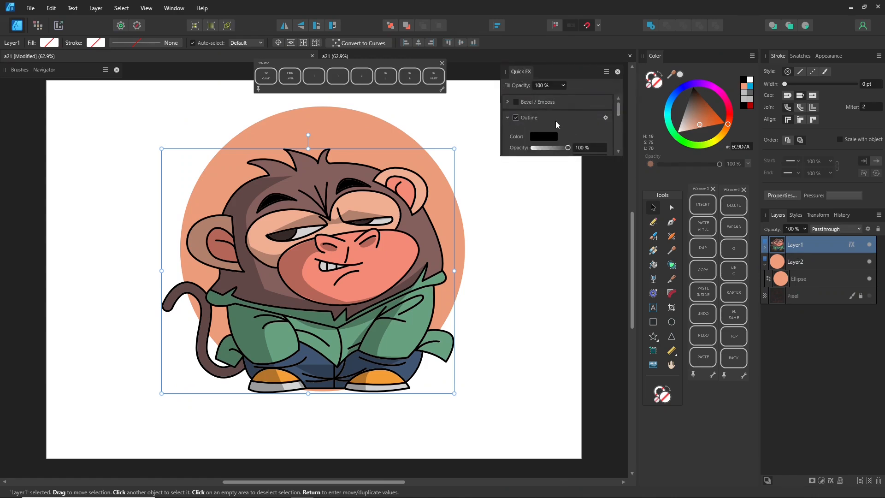
{"action": "left_click", "coordinate": [542, 136]}
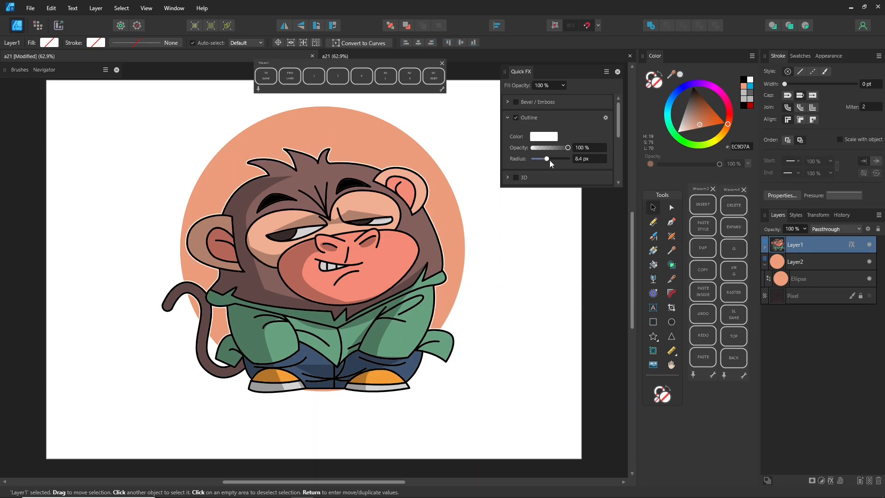
{"action": "left_click_drag", "start_coordinate": [540, 158], "coordinate": [546, 159]}
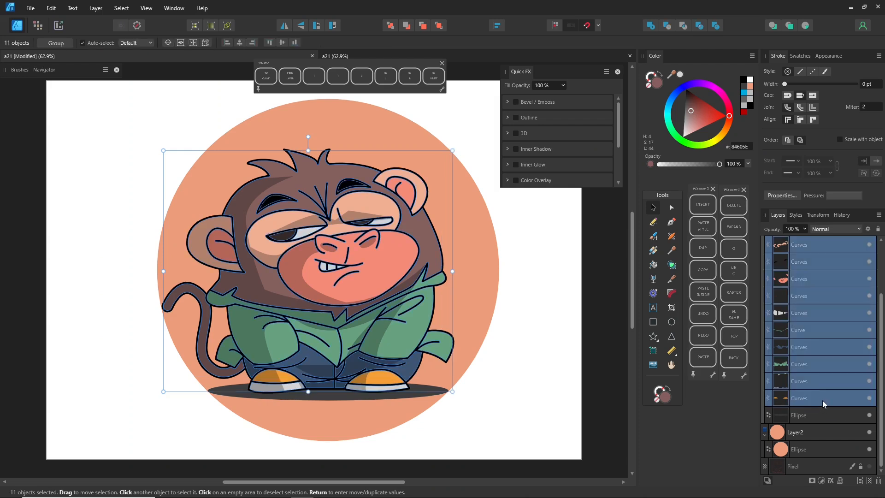
{"action": "mouse_move", "coordinate": [613, 49]}
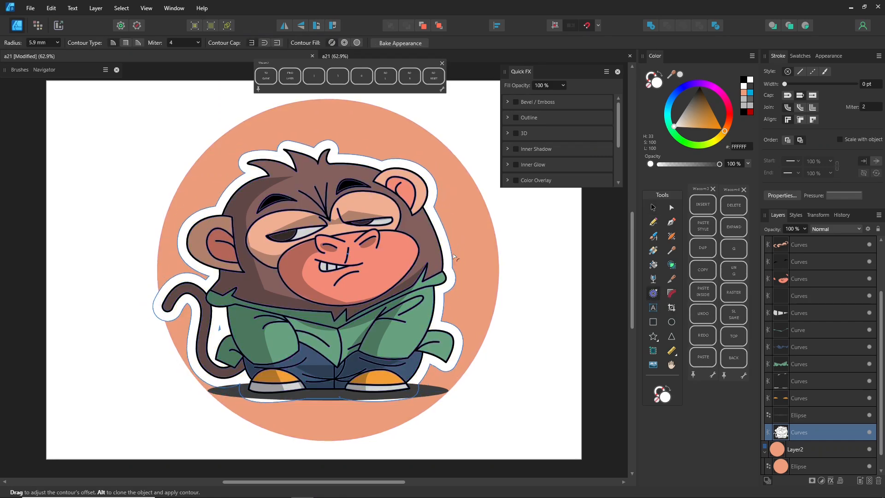
Hide the orange background ellipse, colour the contour outline light green and select the grouped artwork.
{"action": "left_click", "coordinate": [781, 432]}
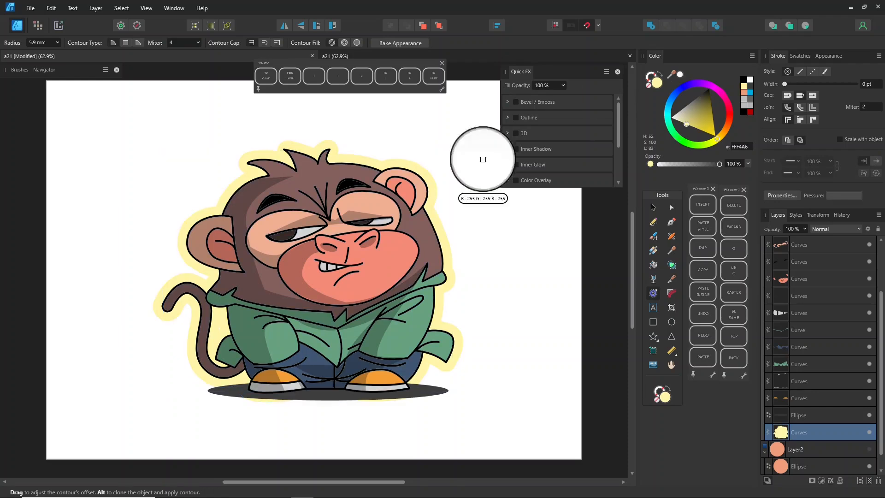
{"action": "left_click", "coordinate": [693, 148]}
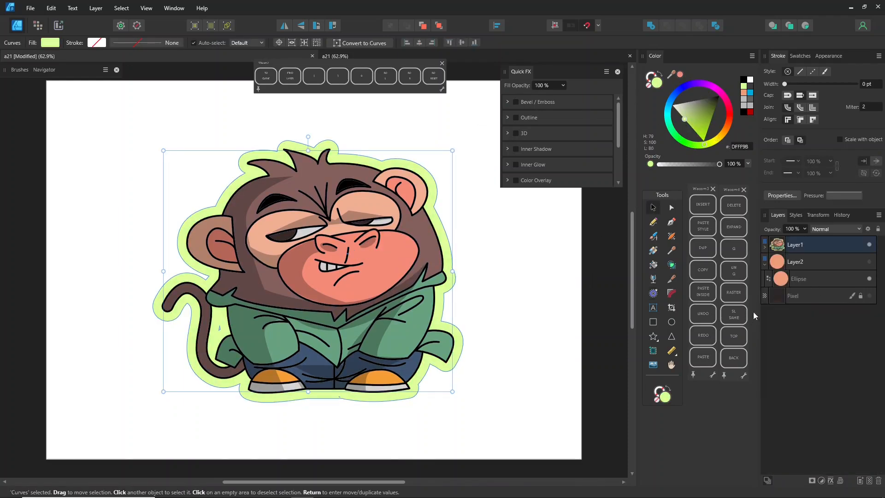
{"action": "left_click", "coordinate": [795, 244]}
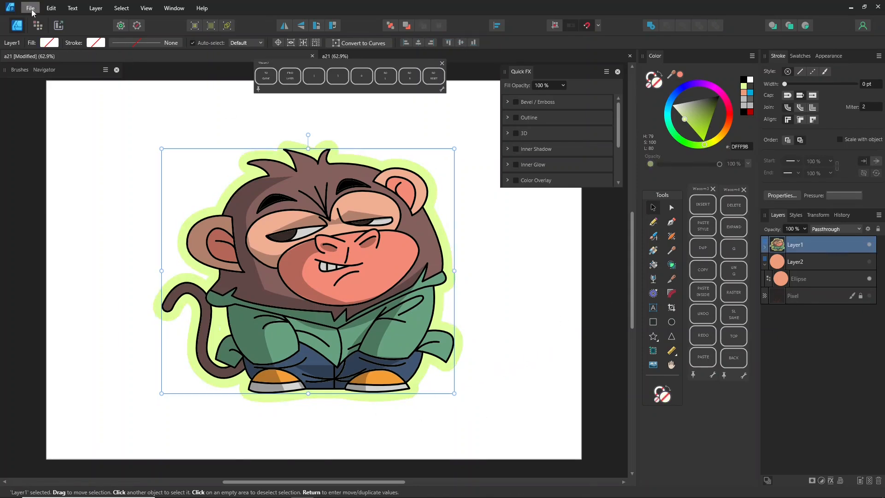
Export the sticker as an SVG file named monkeysvg.
{"action": "left_click", "coordinate": [30, 9]}
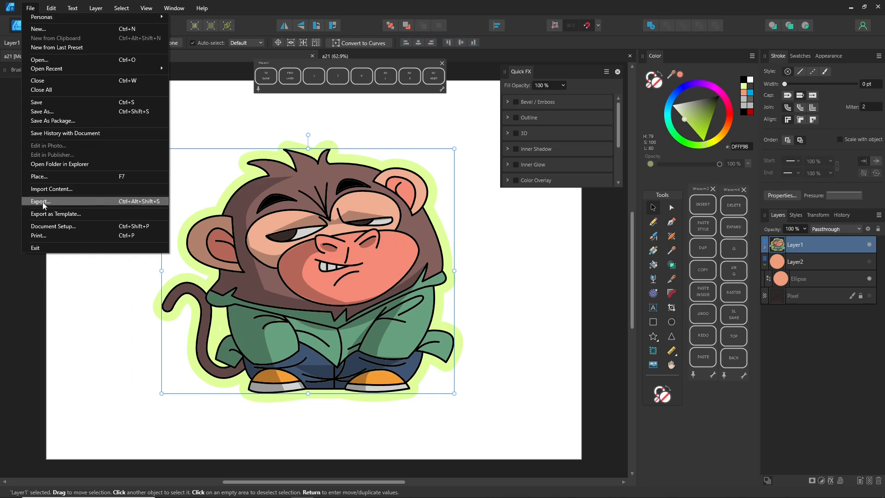
{"action": "left_click", "coordinate": [40, 202]}
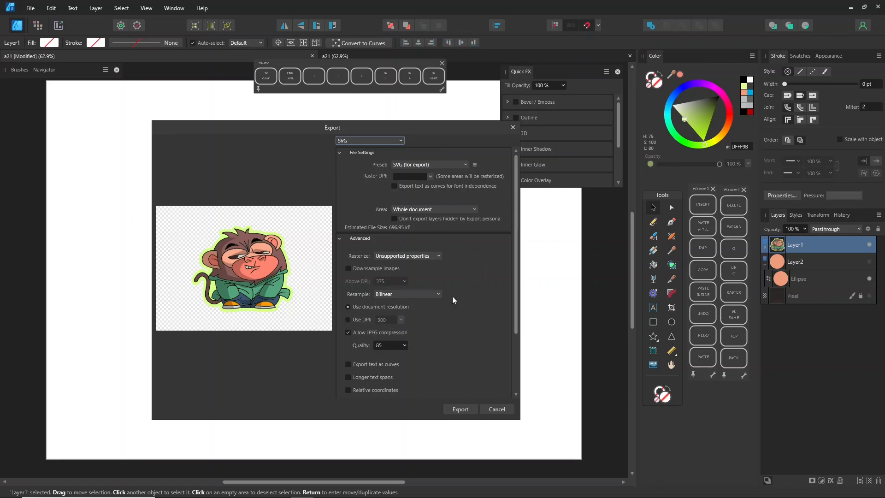
{"action": "mouse_move", "coordinate": [459, 417]}
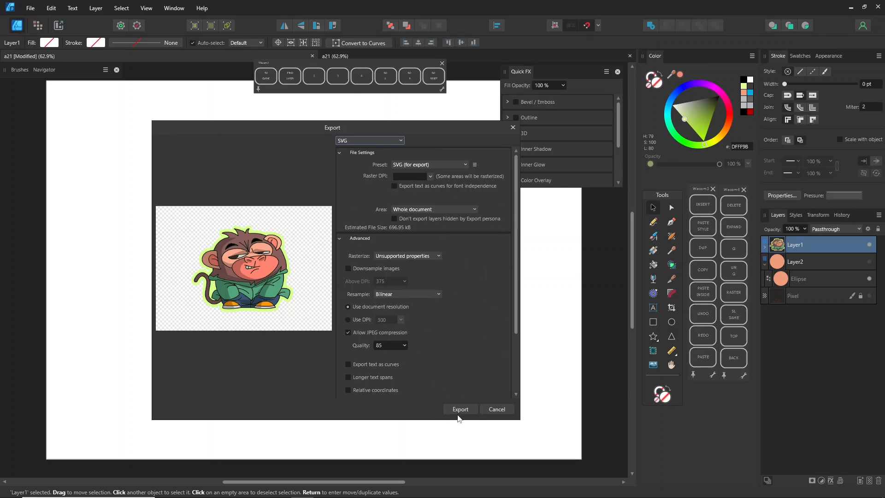
{"action": "left_click", "coordinate": [459, 409]}
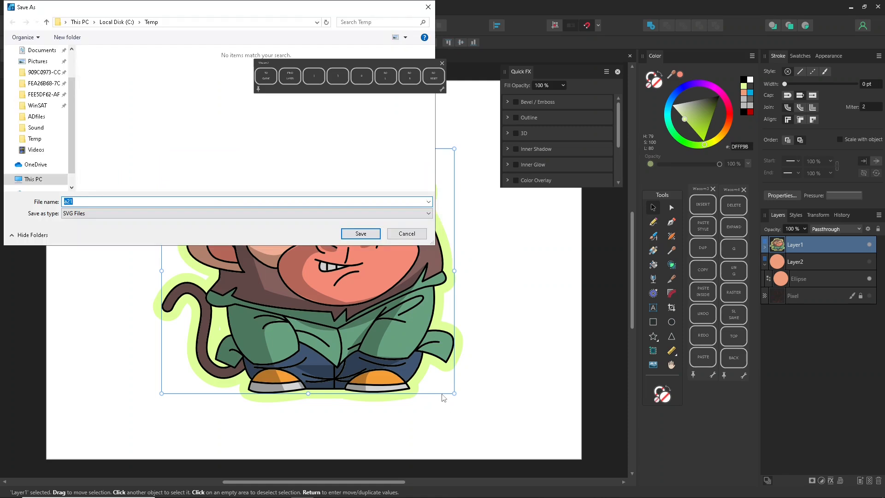
{"action": "type", "text": "monke"}
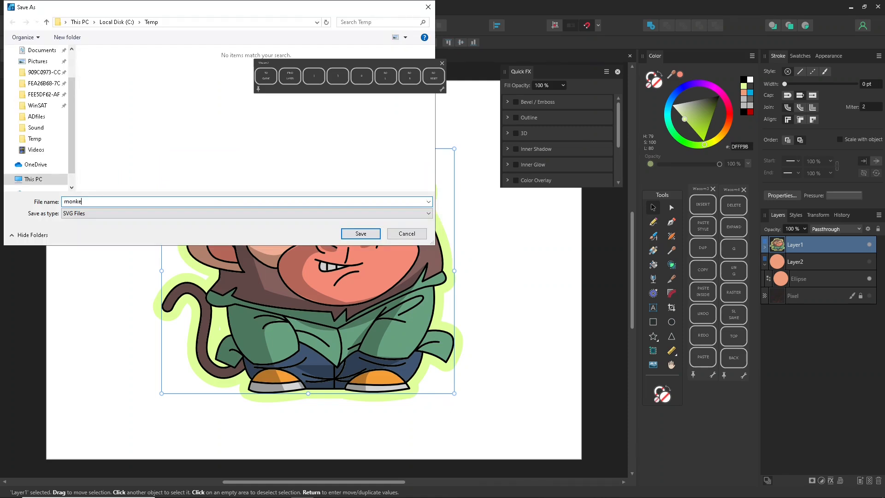
{"action": "type", "text": "svg"}
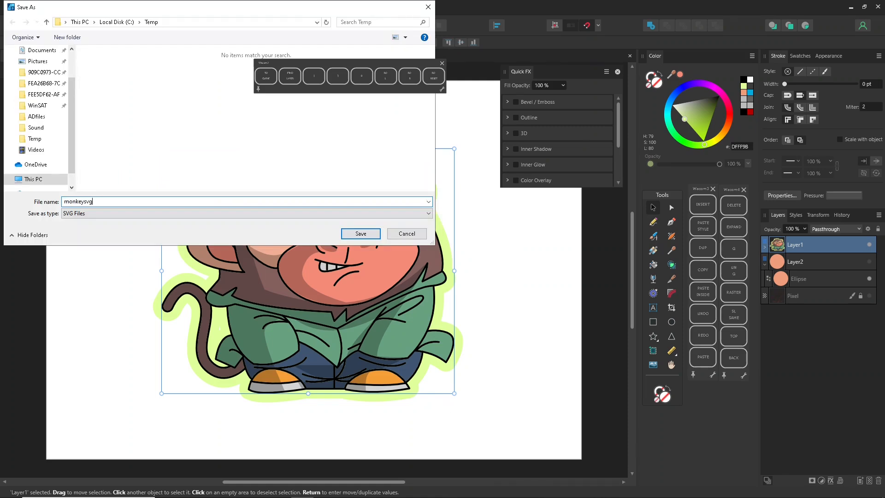
{"action": "left_click", "coordinate": [361, 233]}
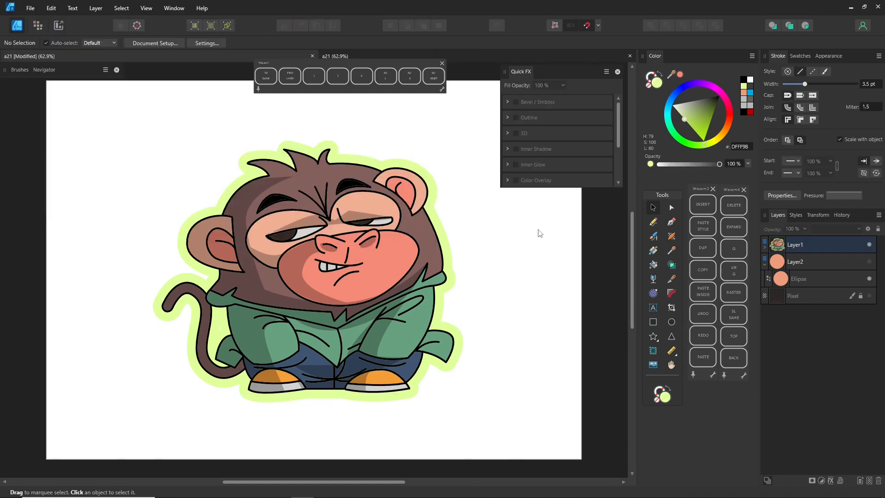
Export the sticker again as a PDF file.
{"action": "left_click", "coordinate": [30, 8]}
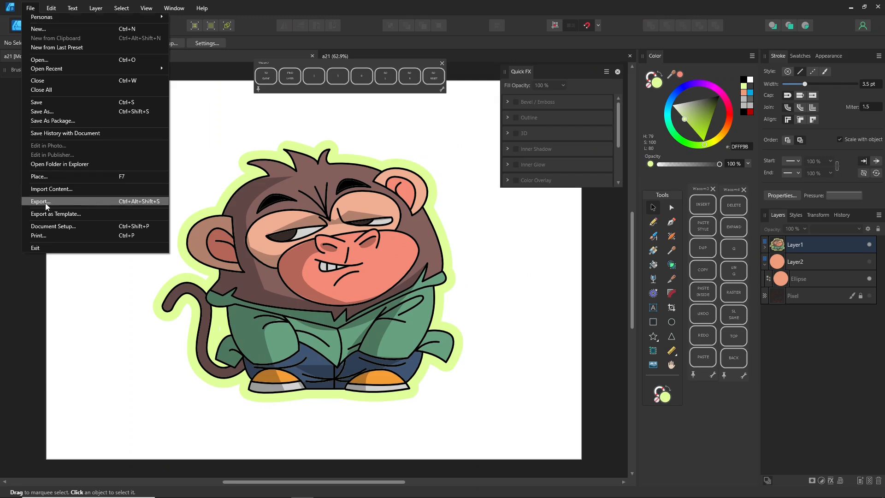
{"action": "left_click", "coordinate": [41, 201]}
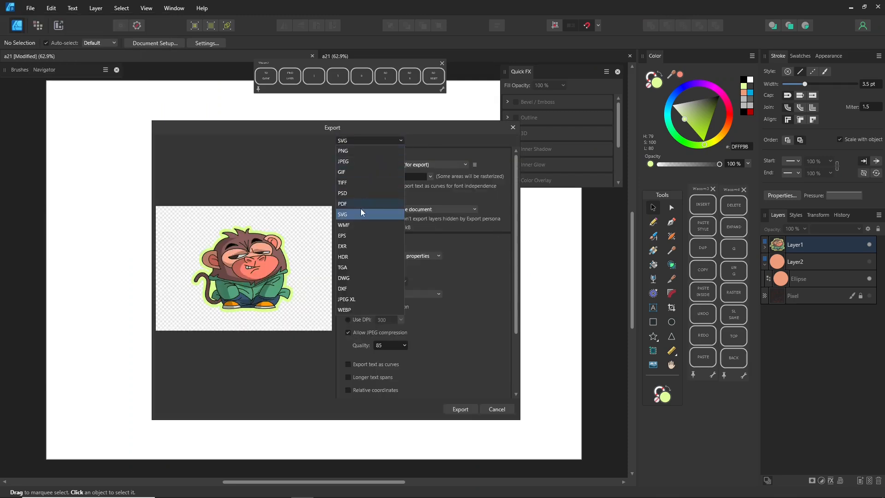
{"action": "left_click", "coordinate": [342, 203]}
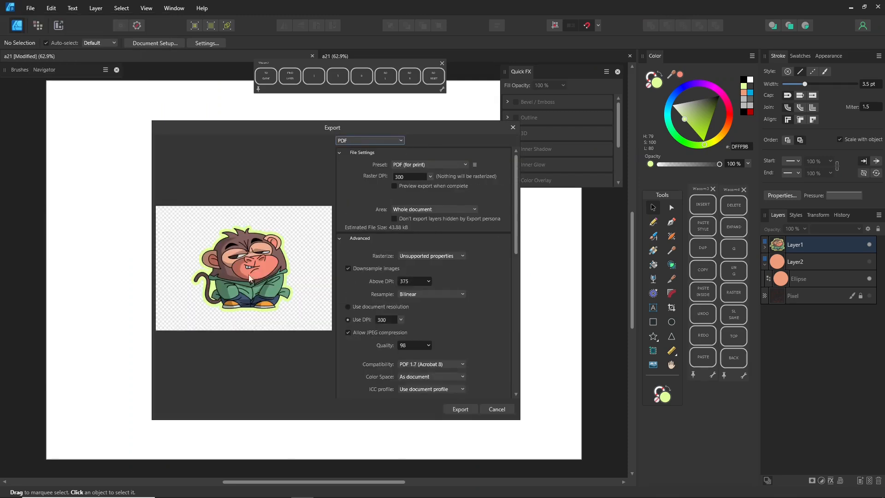
{"action": "left_click", "coordinate": [496, 409]}
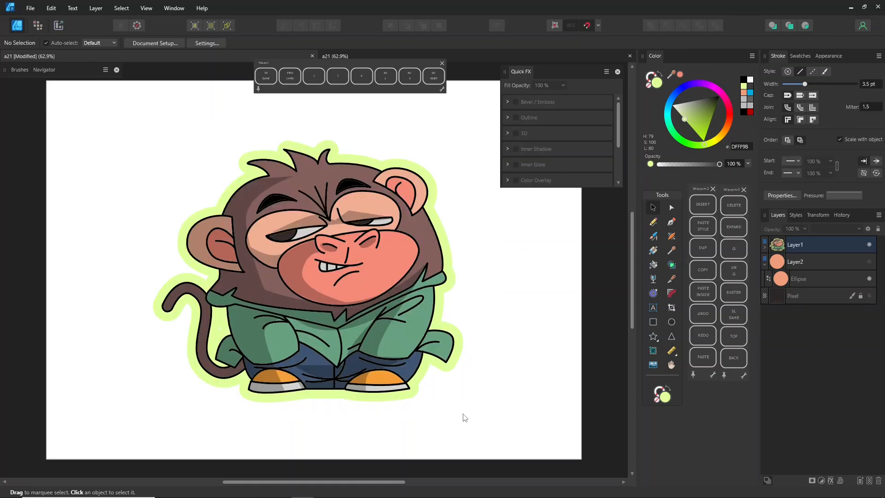
{"action": "type", "text": "mo"}
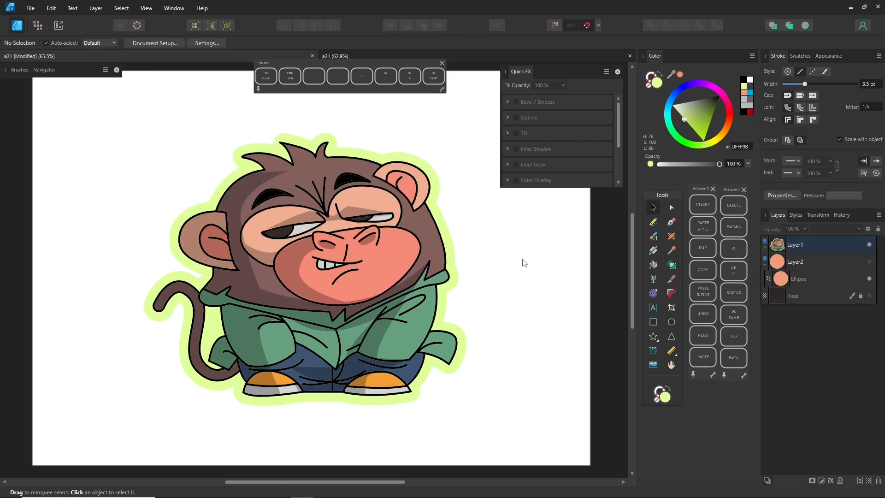
Open the exported monkeysvg file.
{"action": "left_click", "coordinate": [30, 8]}
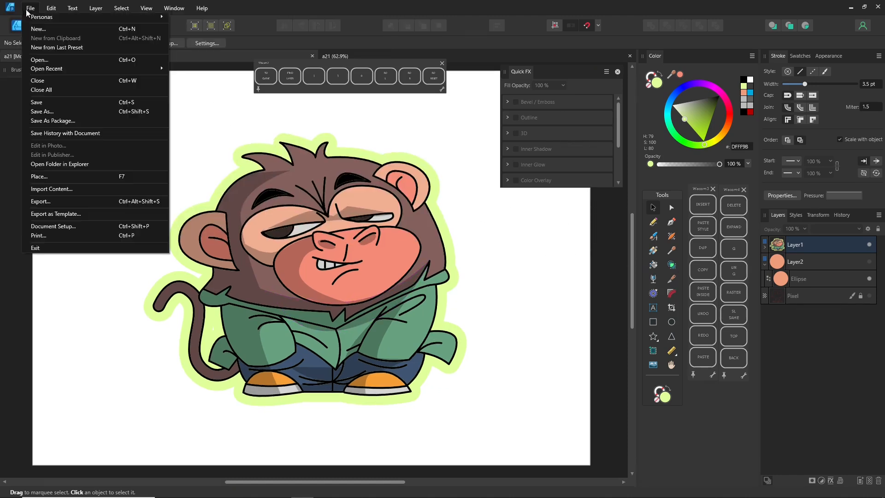
{"action": "left_click", "coordinate": [39, 60]}
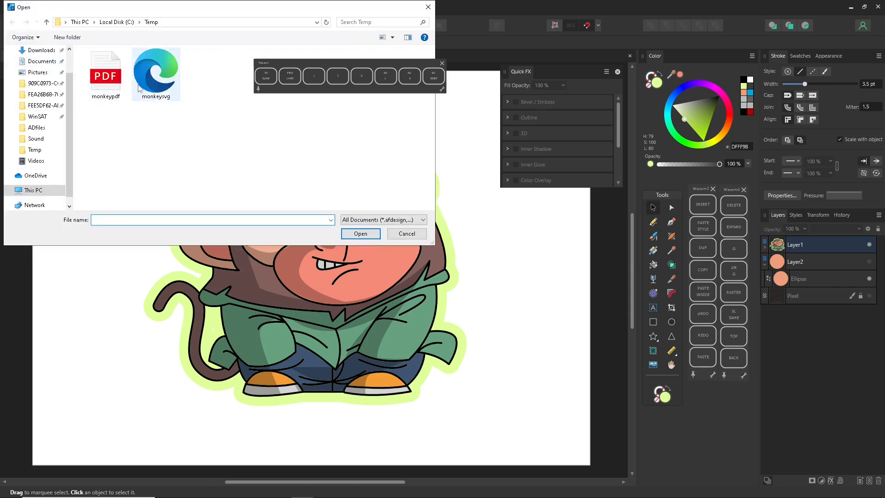
{"action": "left_click", "coordinate": [360, 233]}
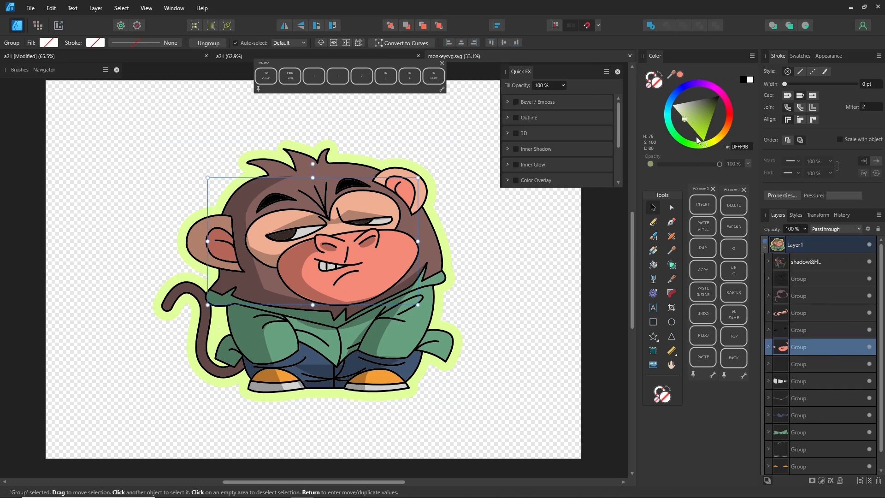
Inspect the SVG's nested layer groups, undoing a stray green tint, then return to the Open dialog.
{"action": "left_click", "coordinate": [707, 111]}
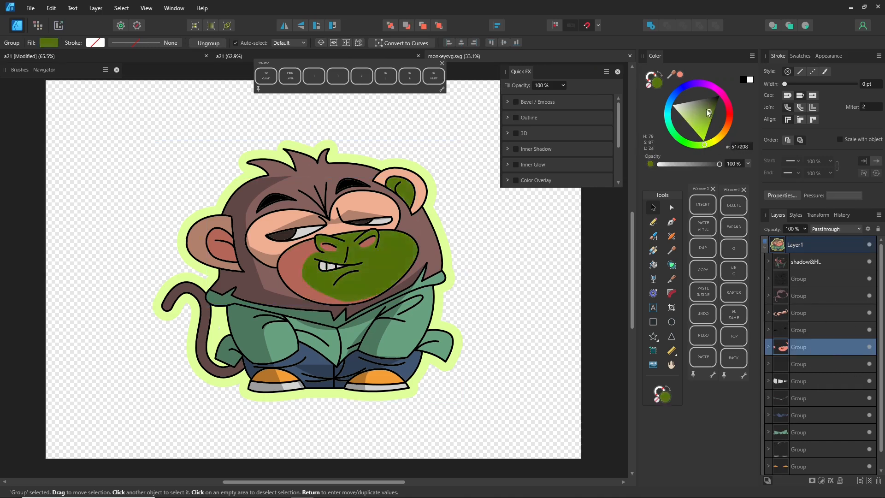
{"action": "left_click", "coordinate": [683, 117]}
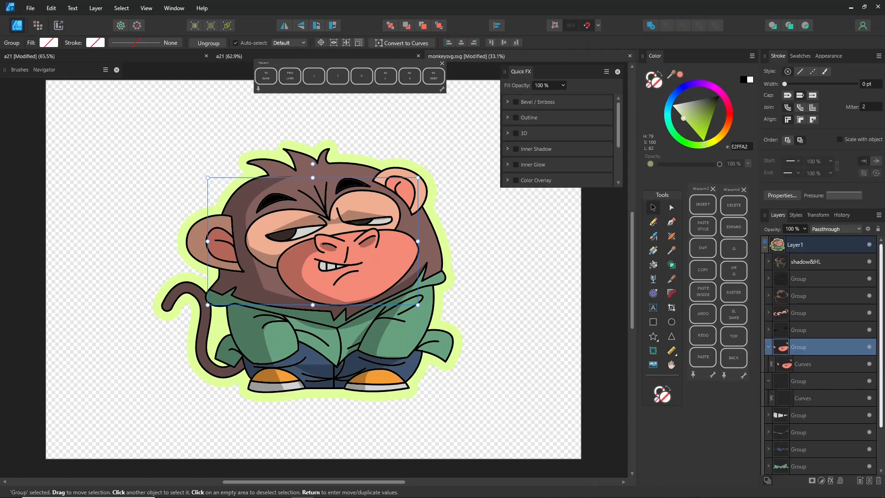
{"action": "mouse_move", "coordinate": [824, 292]}
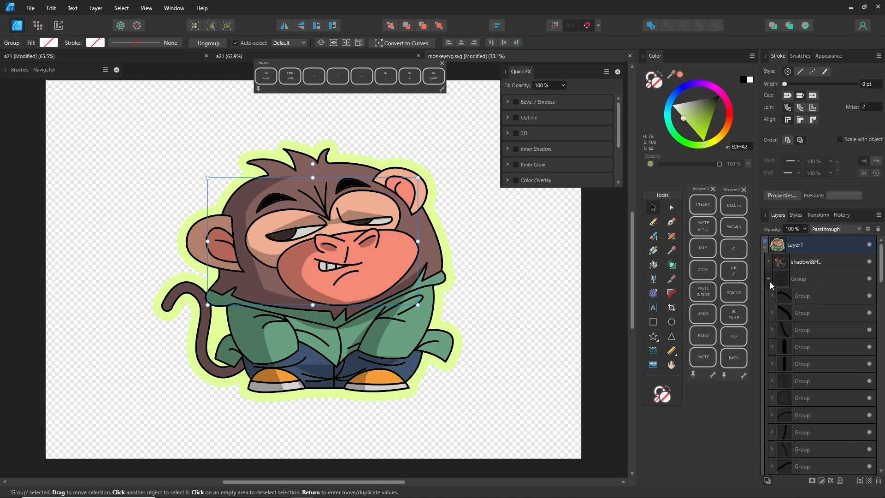
{"action": "left_click", "coordinate": [30, 8]}
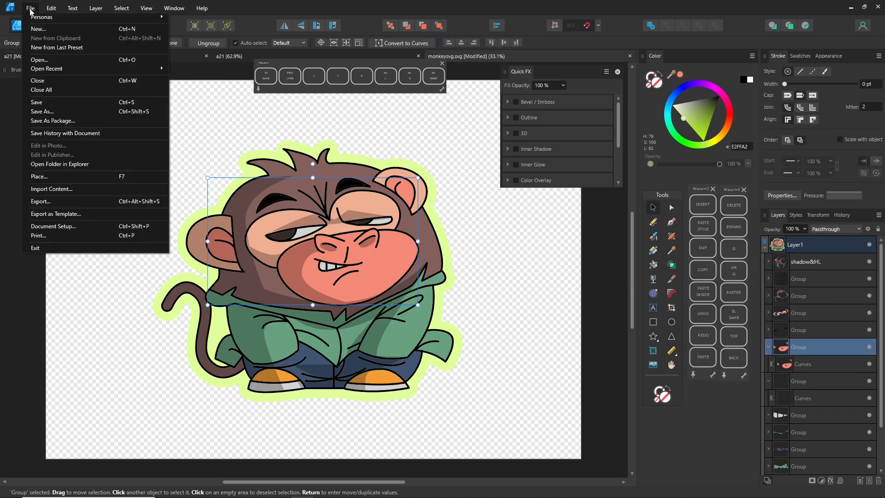
{"action": "left_click", "coordinate": [40, 60]}
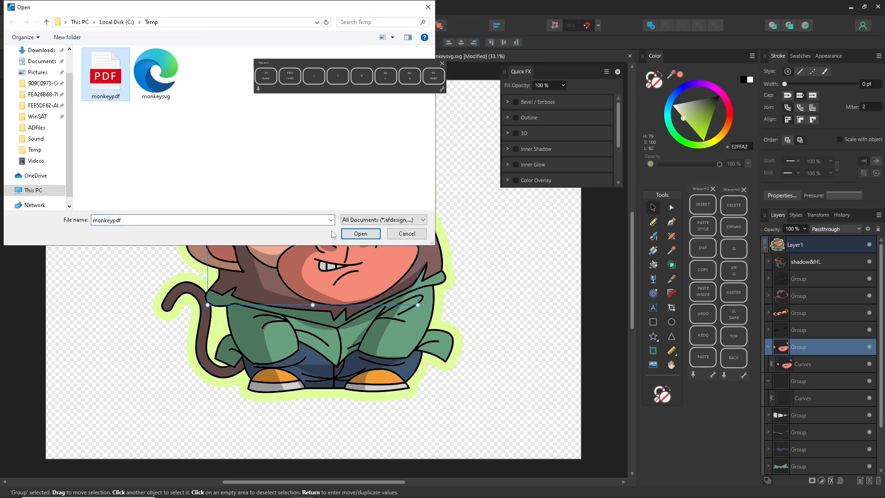
Open monkeypdf, expand Layer1 and shift-select its 64 imported curve layers.
{"action": "left_click", "coordinate": [359, 234]}
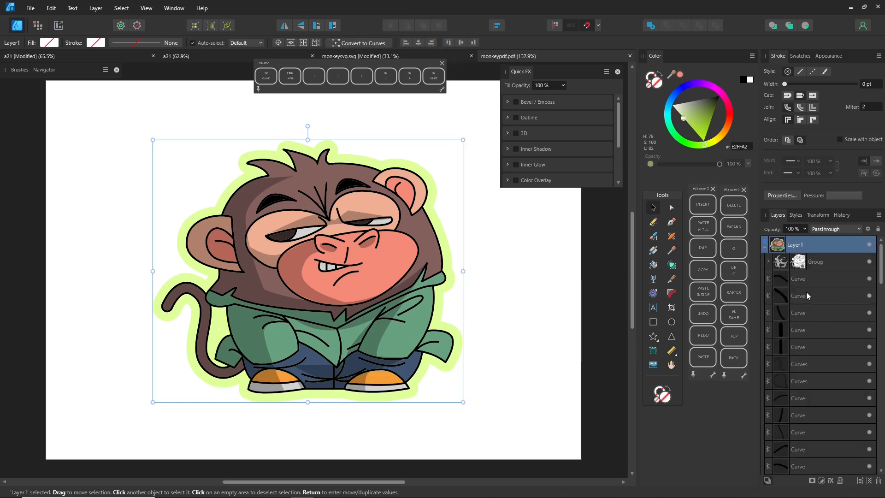
{"action": "scroll", "scroll_direction": "down", "scroll_amount": 3}
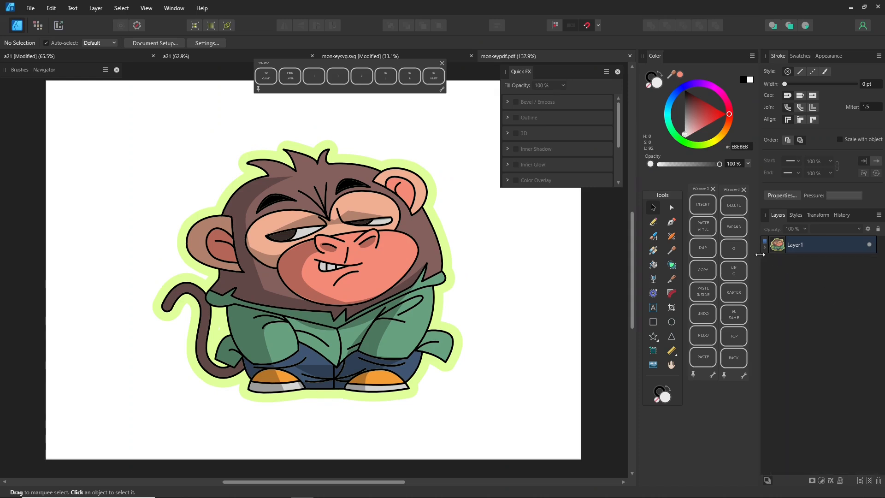
{"action": "left_click", "coordinate": [765, 245]}
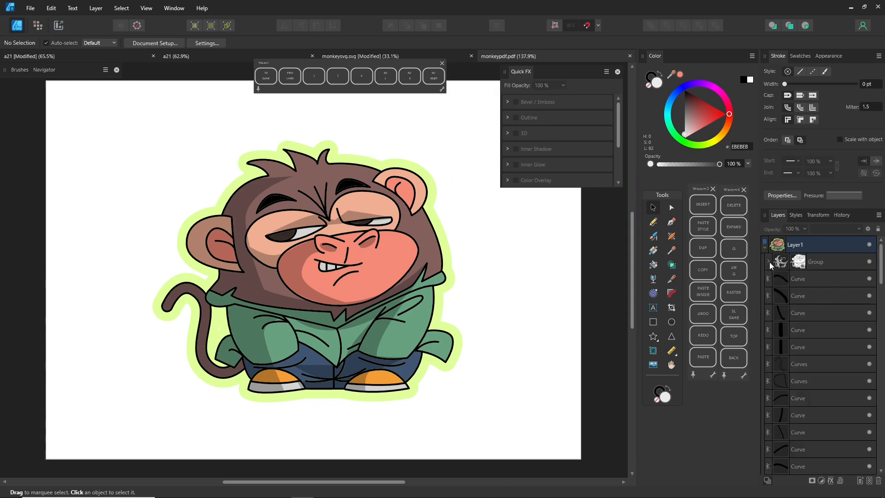
{"action": "left_click", "coordinate": [767, 261]}
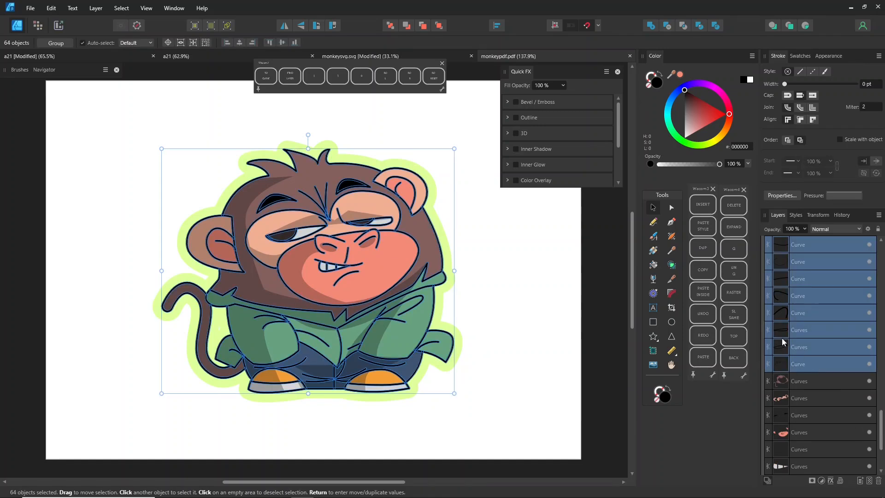
{"action": "left_click", "coordinate": [72, 8]}
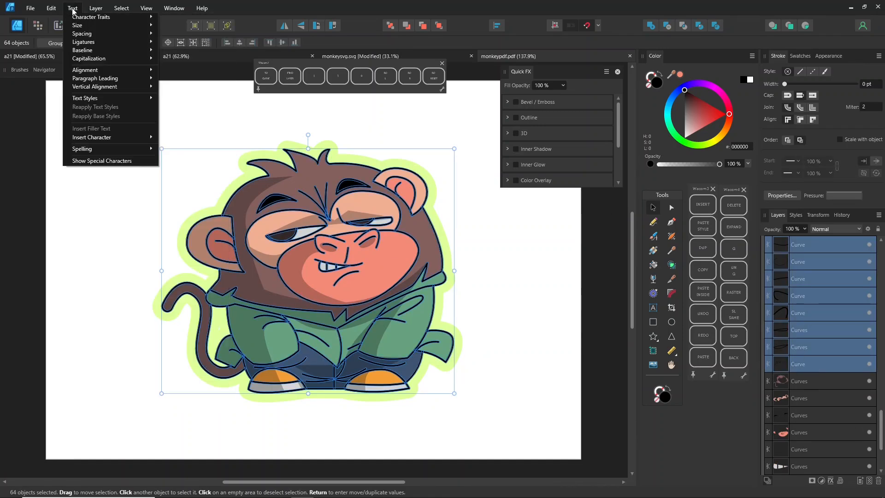